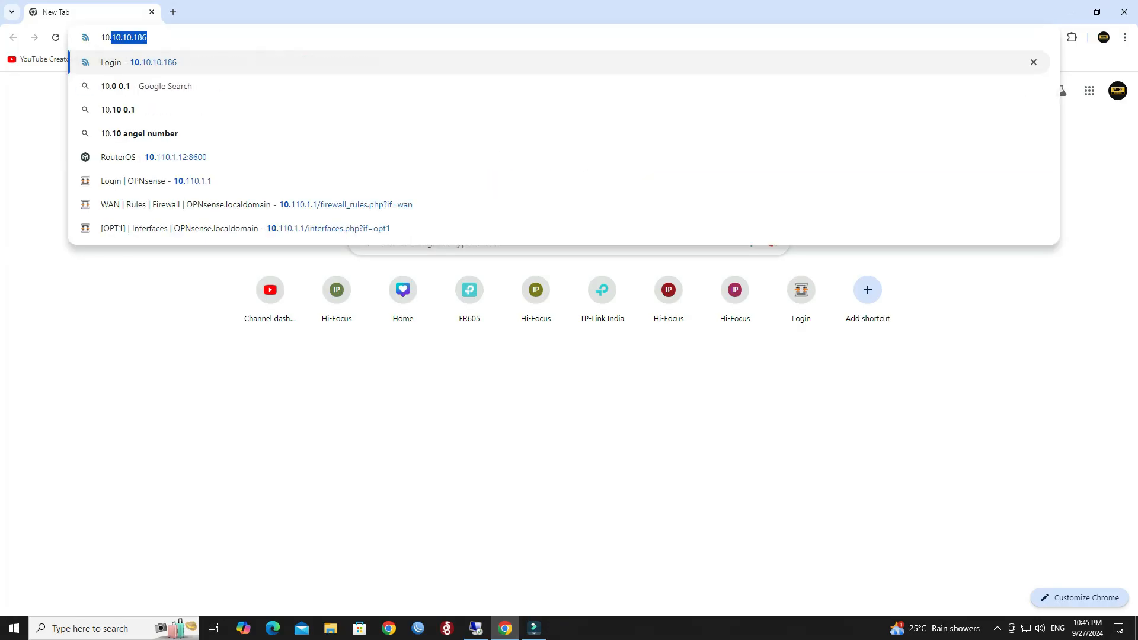
Step: Sign in to the OPNsense web interface at 10.110.1.1 and reach the dashboard
text(10.110.1.1)
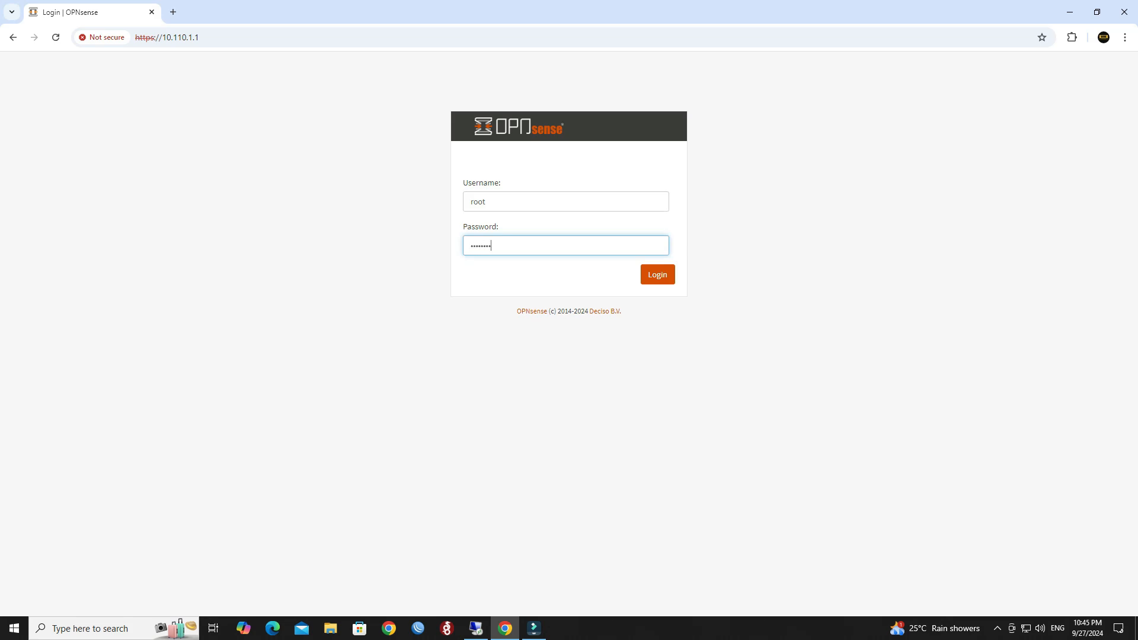
click(656, 274)
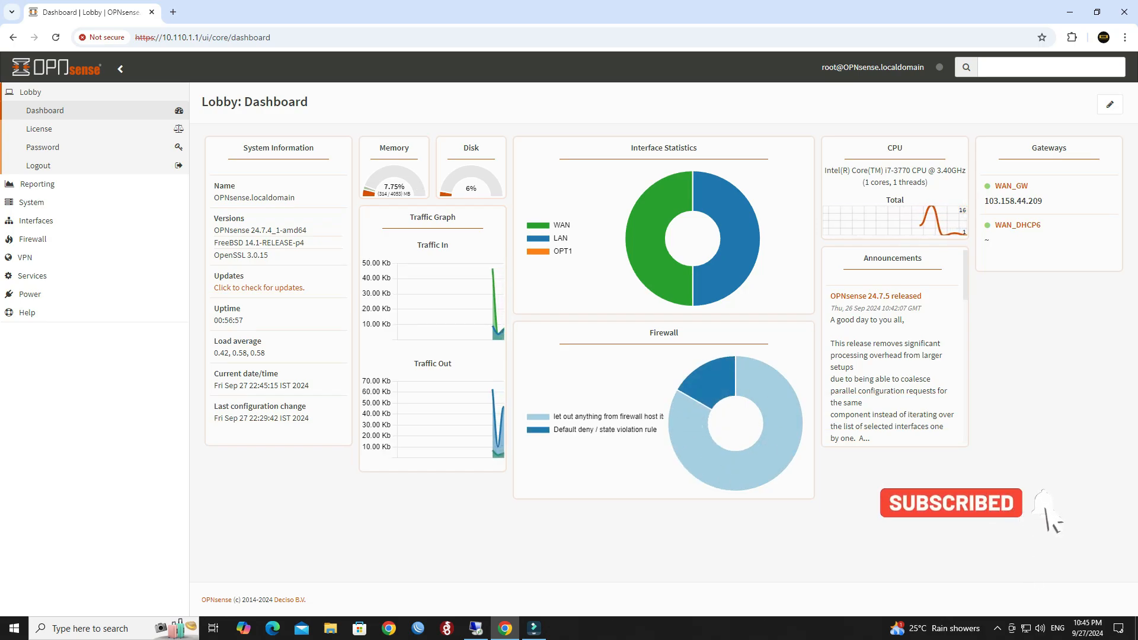
mouse_move(32, 238)
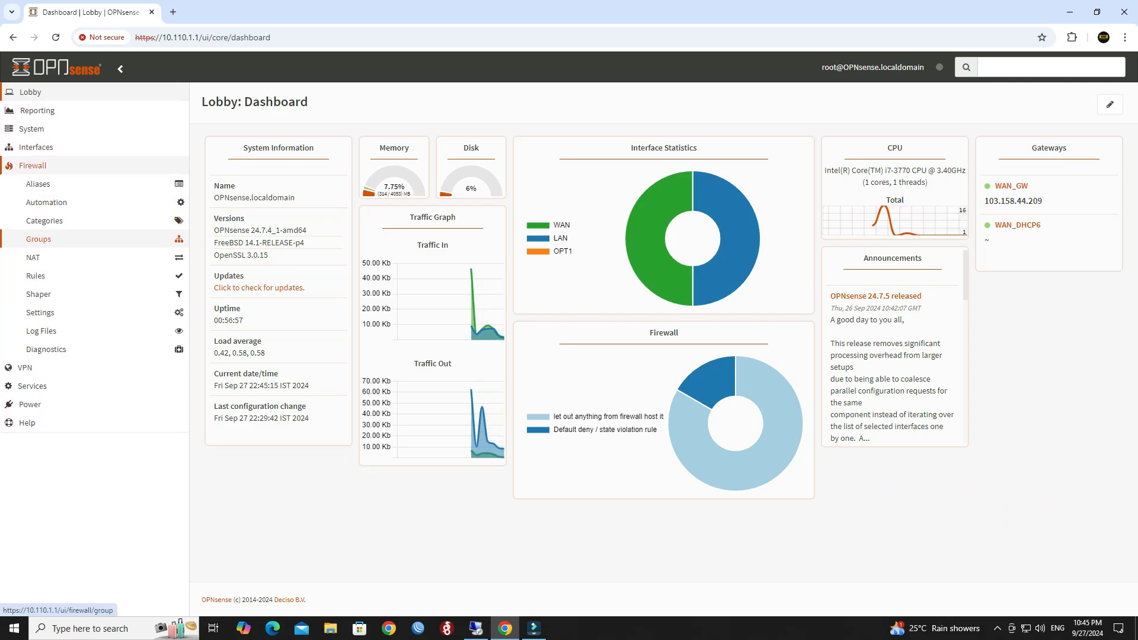
Step: Go to Firewall > NAT > Port Forward to see the port forward rules
click(33, 257)
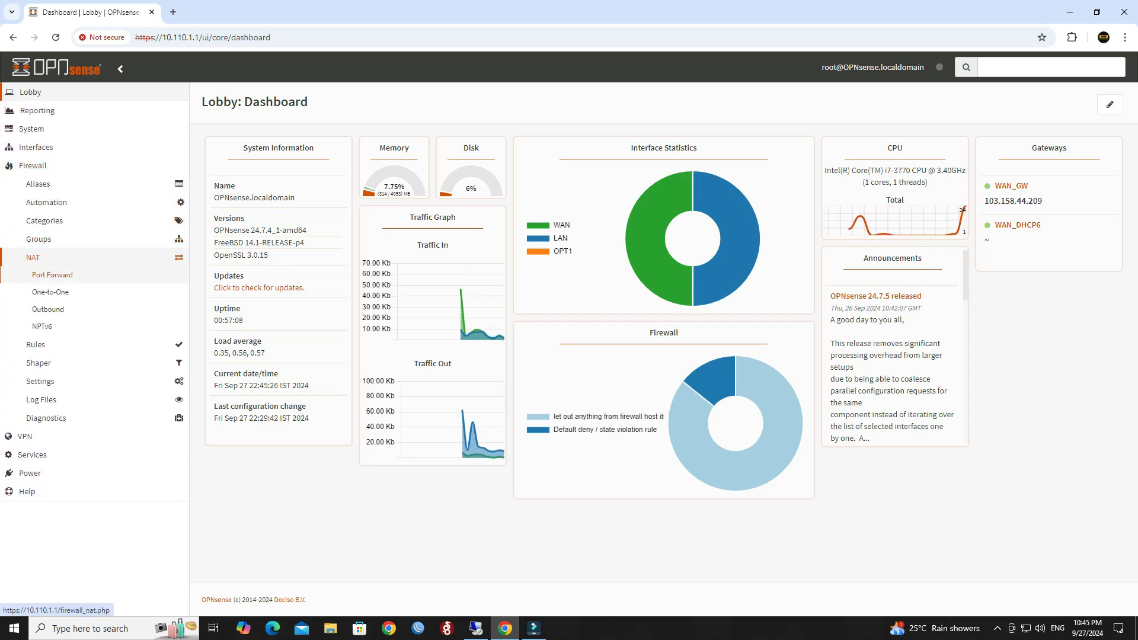
click(53, 274)
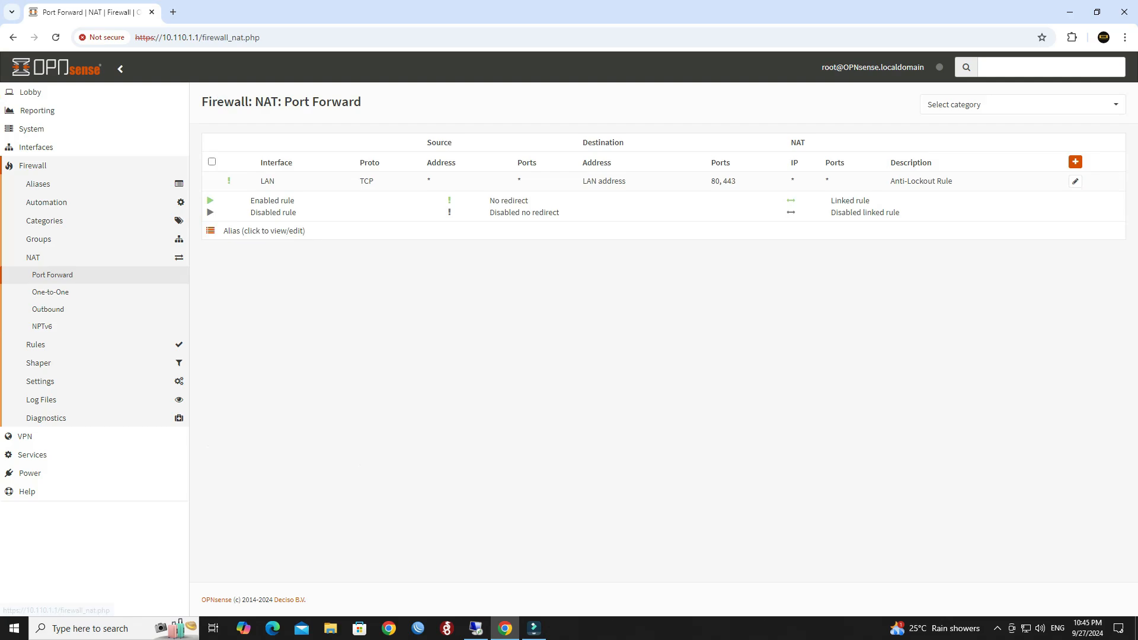
triple_click(281, 102)
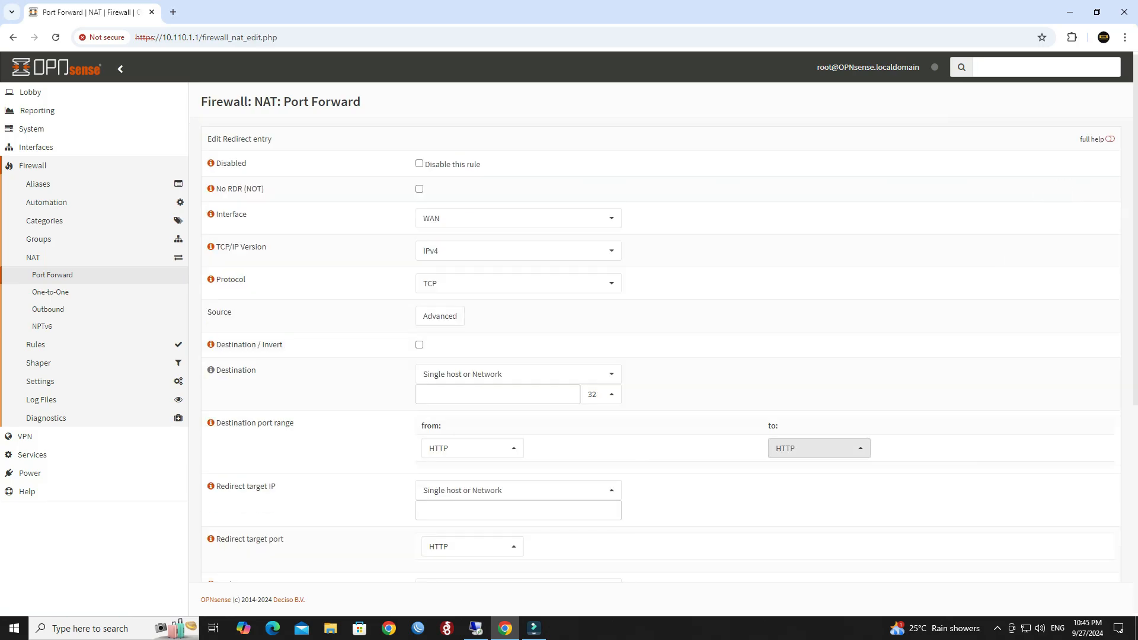
Step: Add a new port forward rule on the WAN interface, keeping IPv4 and TCP
double_click(237, 213)
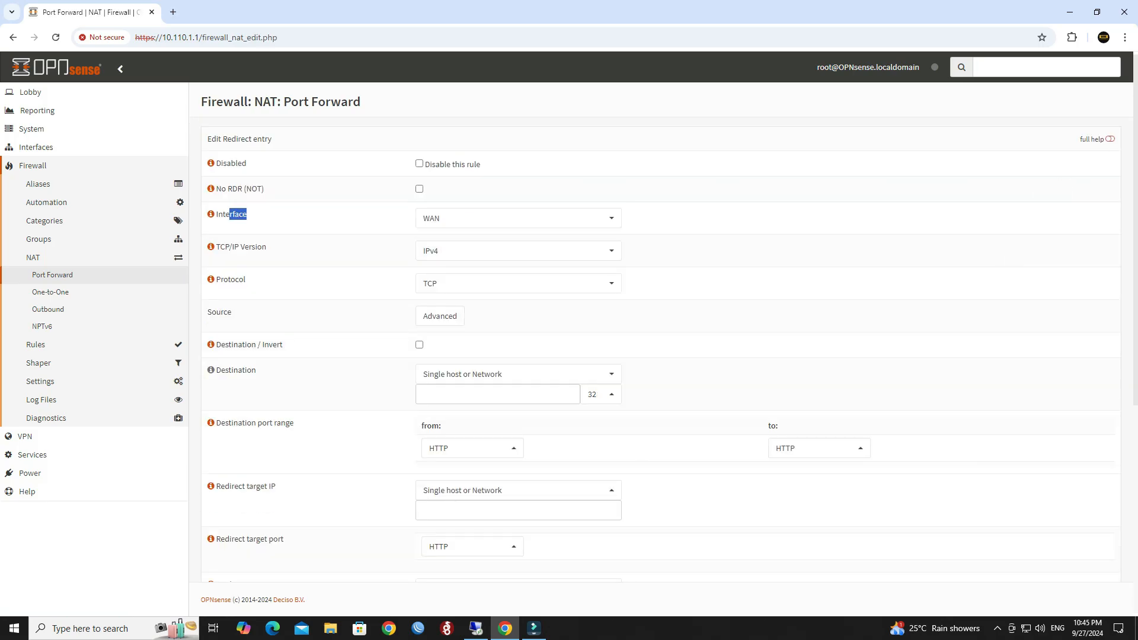
click(517, 218)
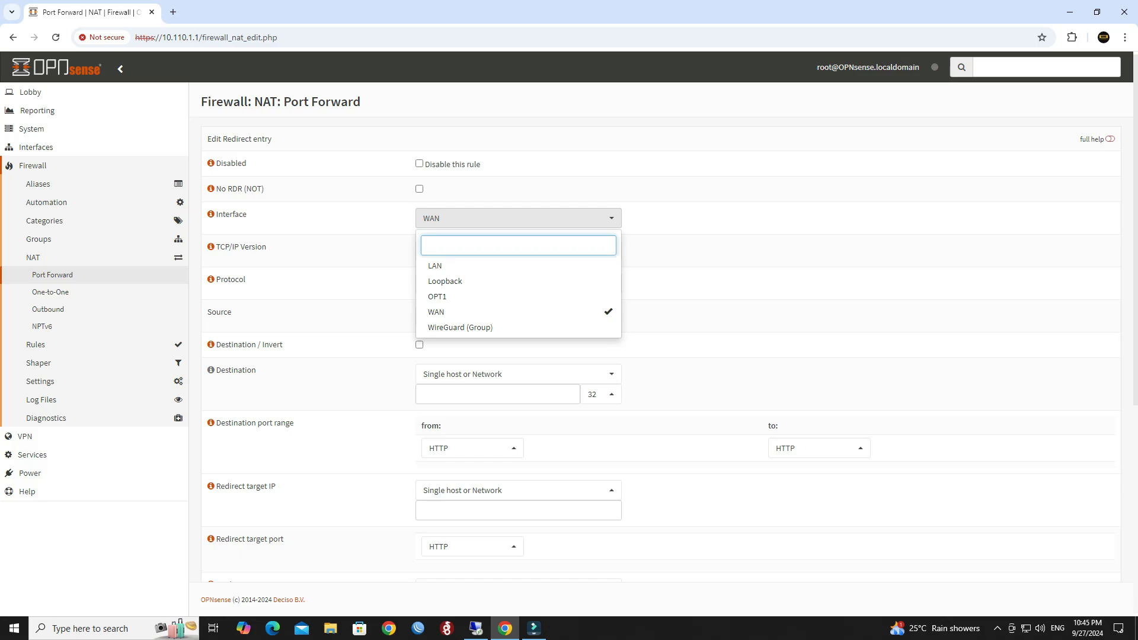
click(435, 311)
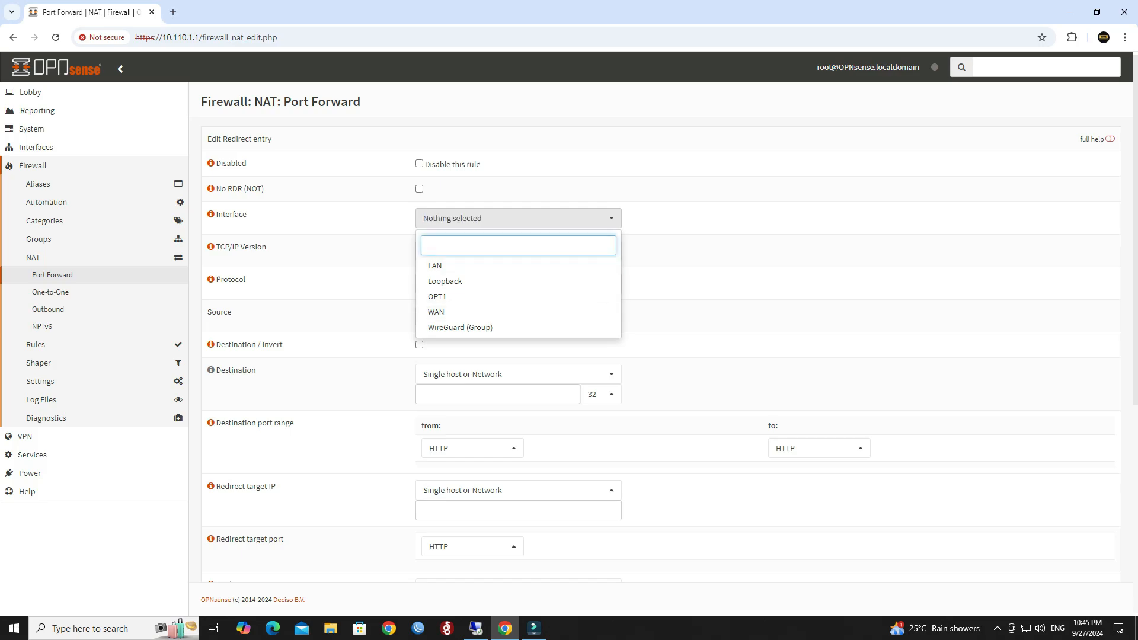
mouse_move(436, 311)
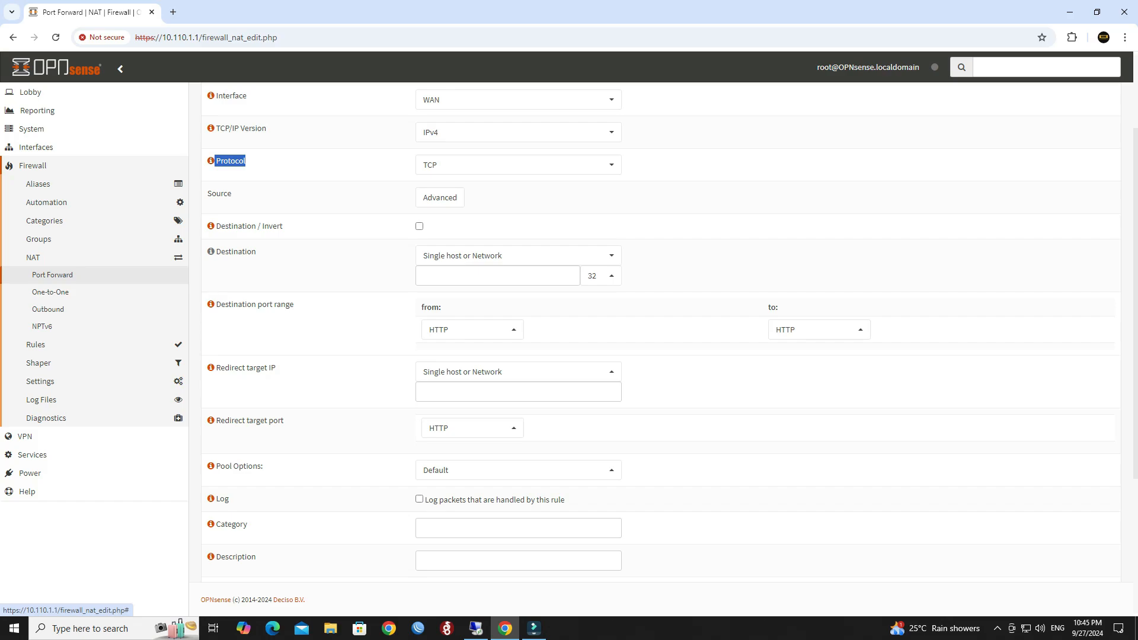
scroll(down, 3)
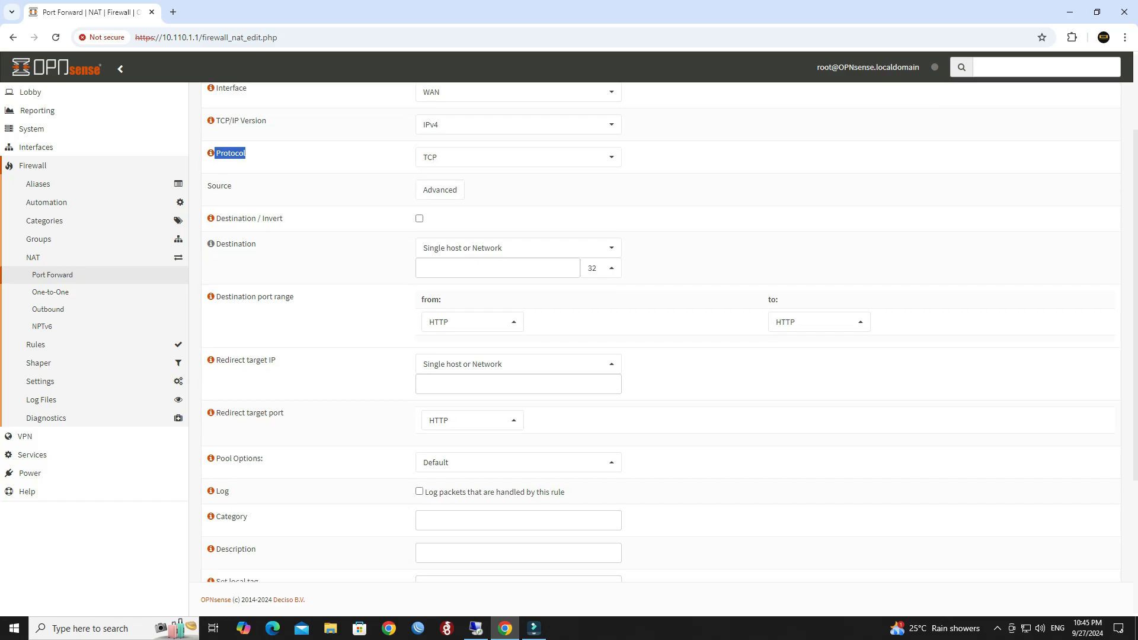
scroll(up, 3)
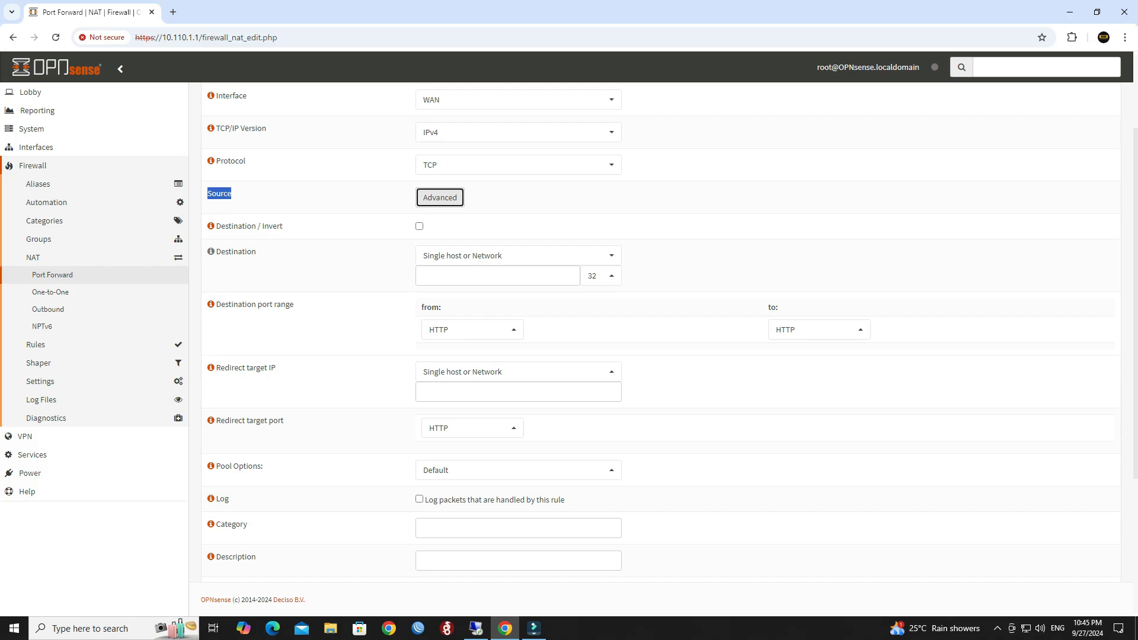
Step: Show the advanced source settings, leaving source and source port range at any
click(439, 197)
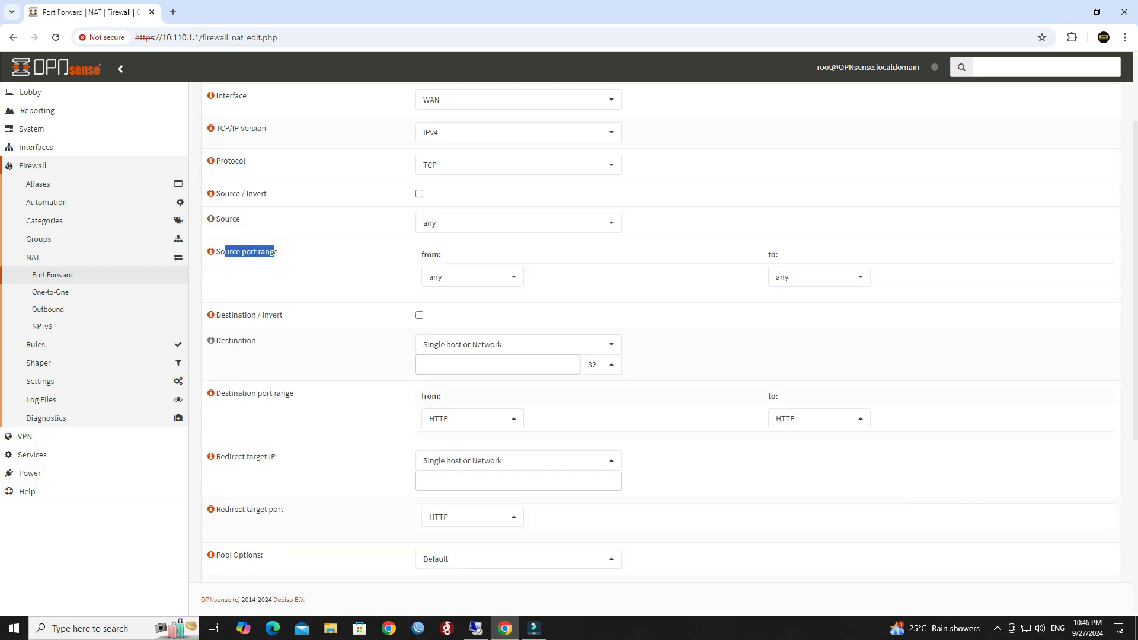
scroll(down, 3)
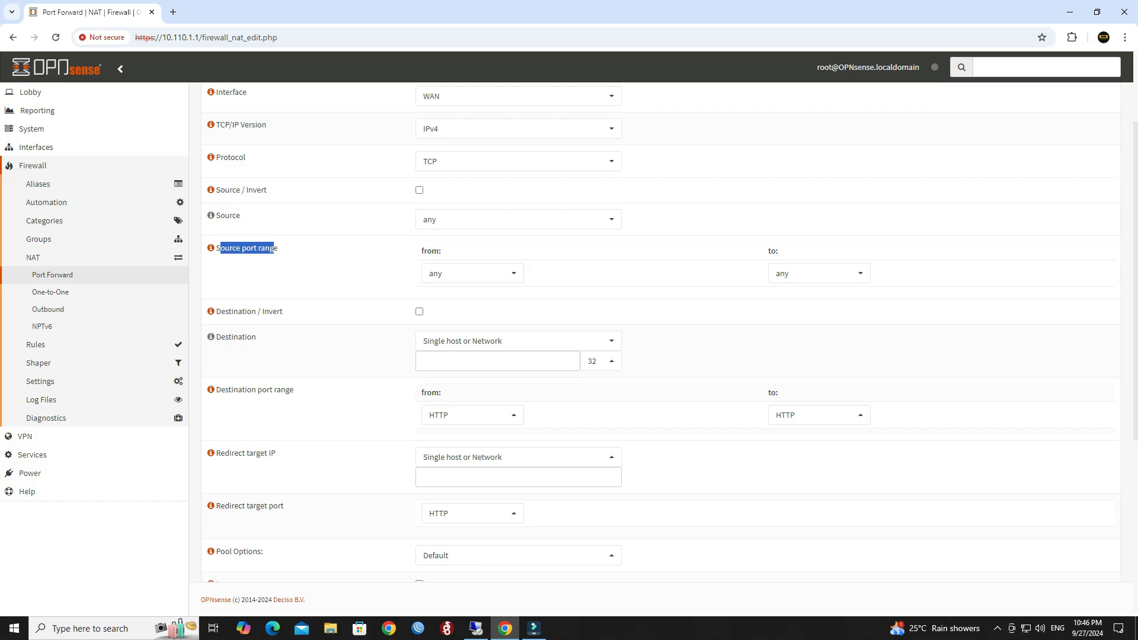
scroll(down, 3)
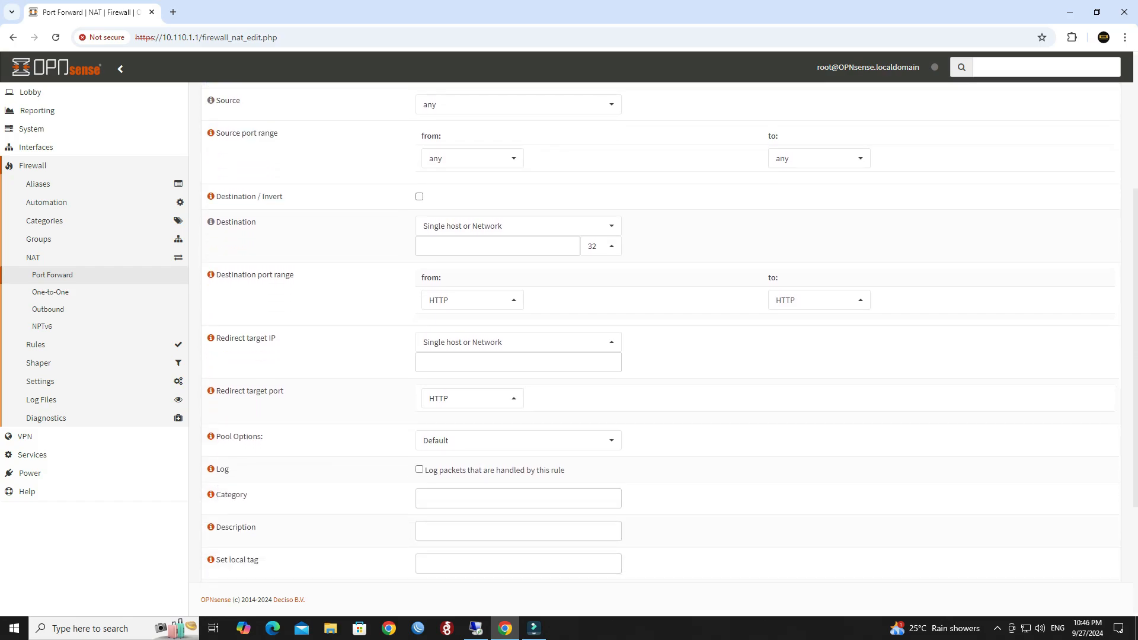
double_click(234, 195)
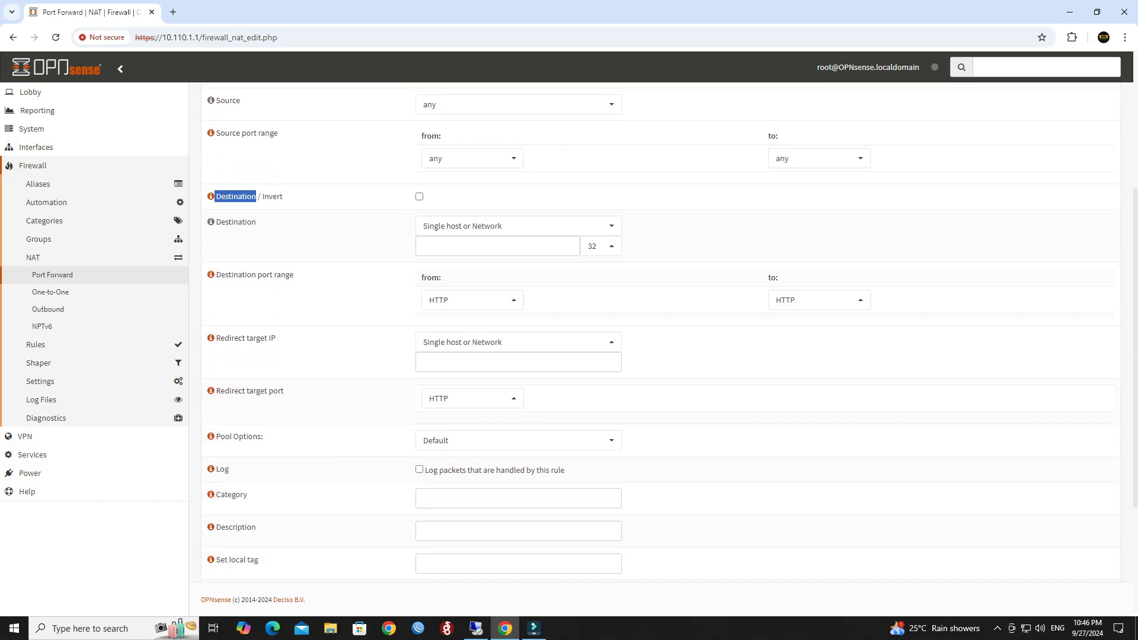
scroll(down, 3)
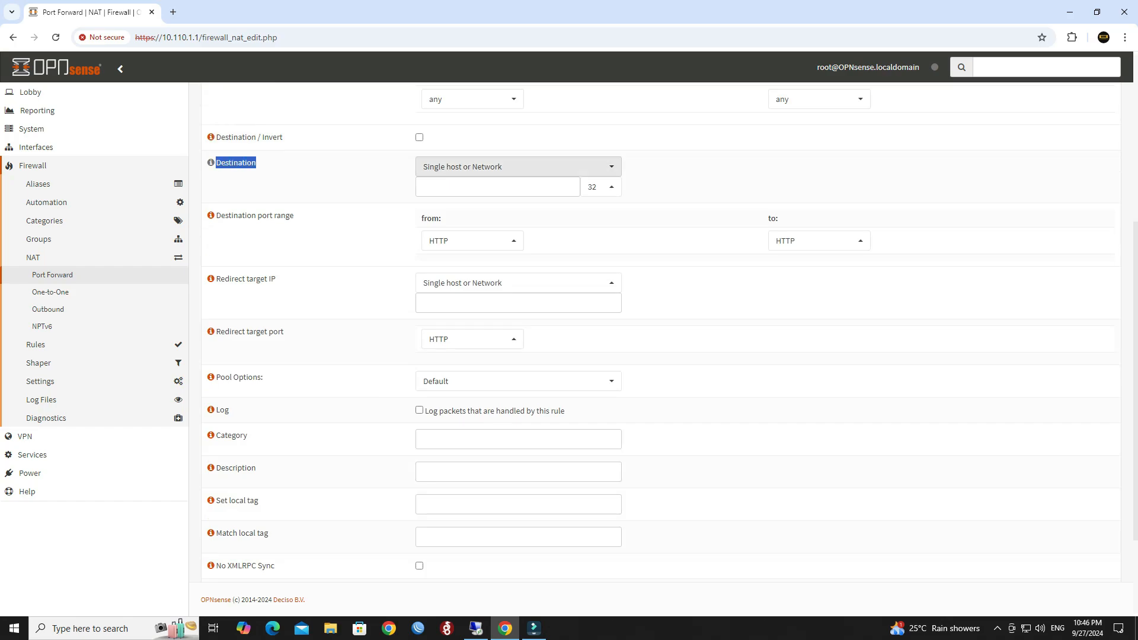
Step: Set the rule's destination to WAN address
click(516, 166)
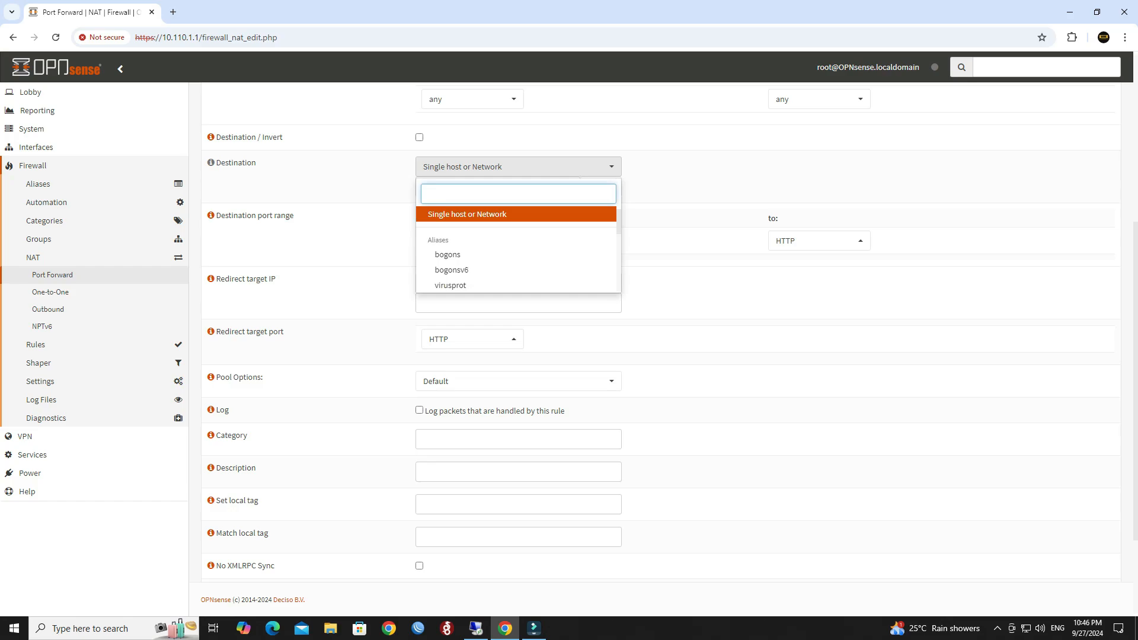
click(465, 214)
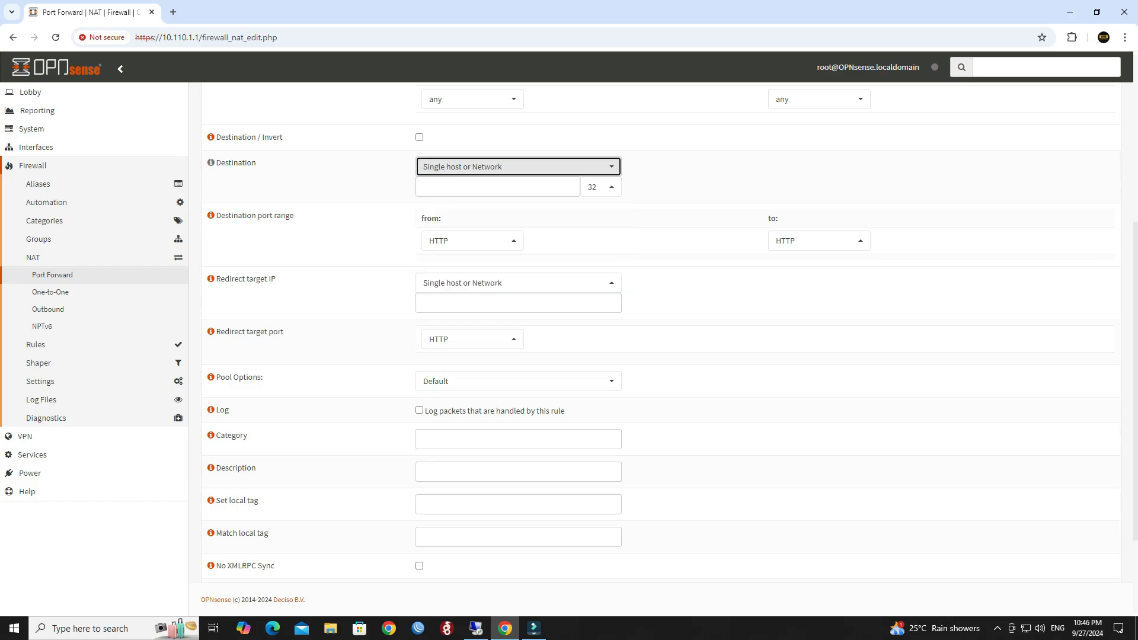
click(517, 166)
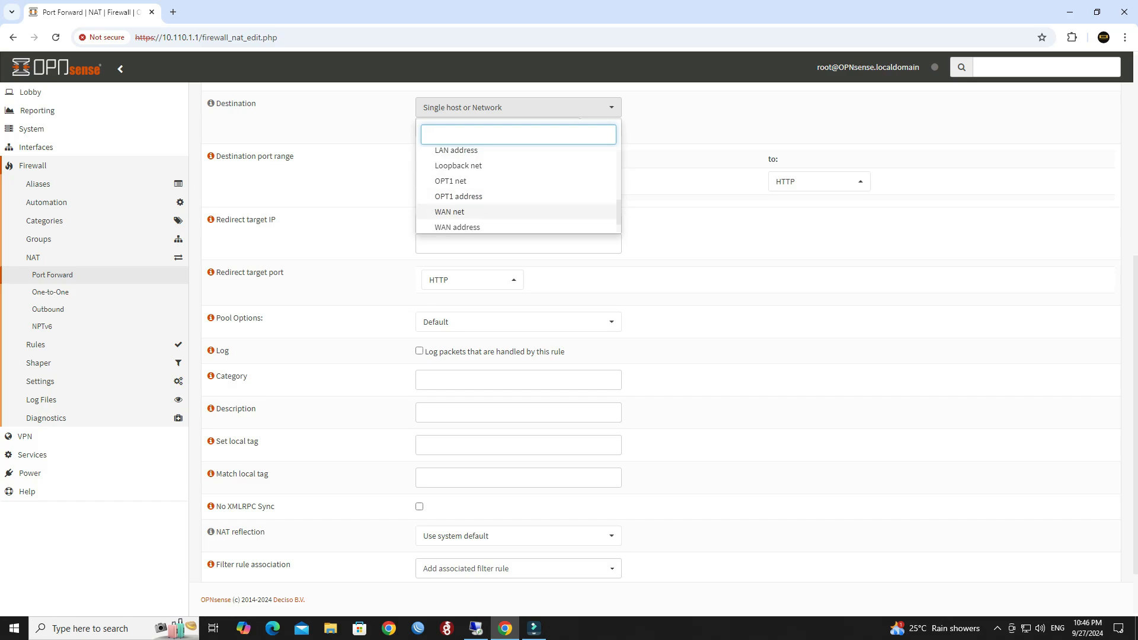
click(457, 227)
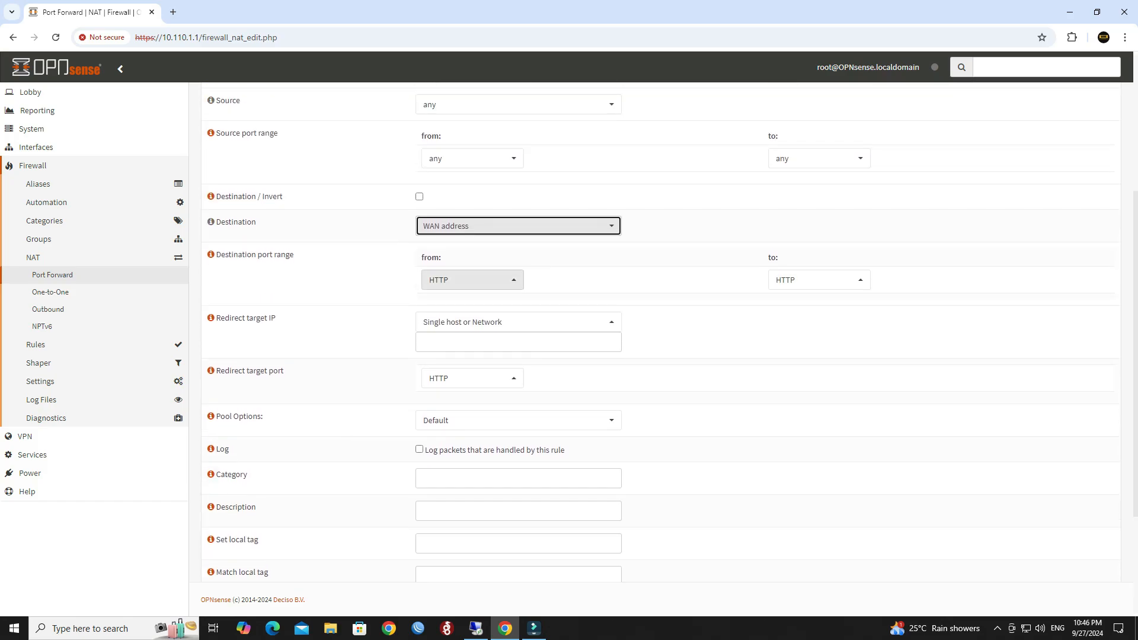
Step: Set the destination port range to MS RDP, with MS RDP as redirect port
click(471, 280)
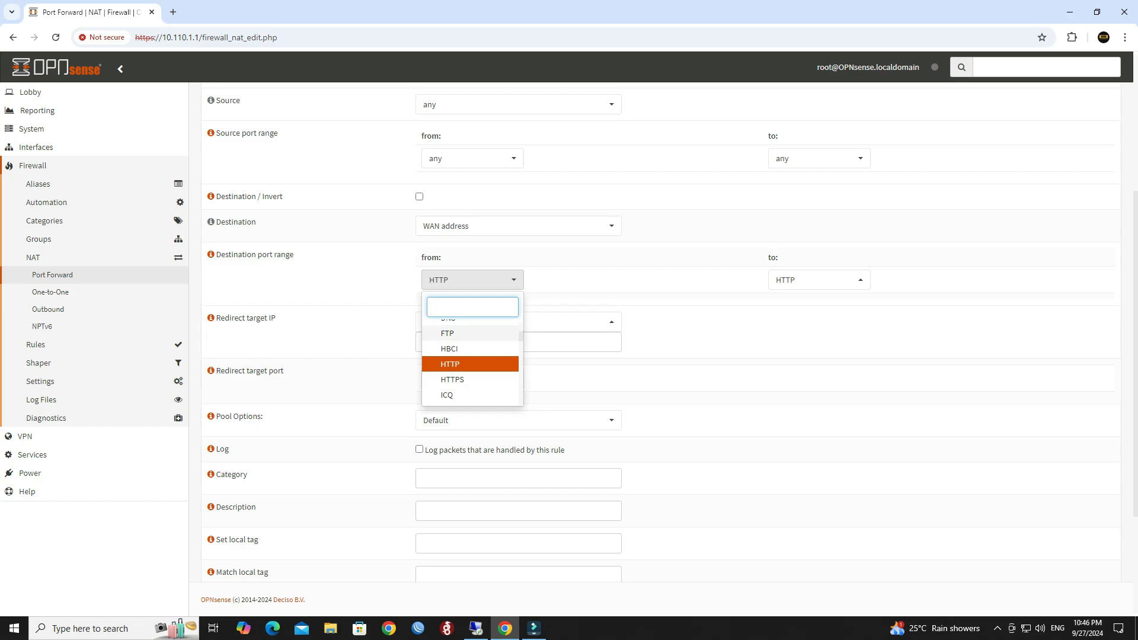
text(RDP)
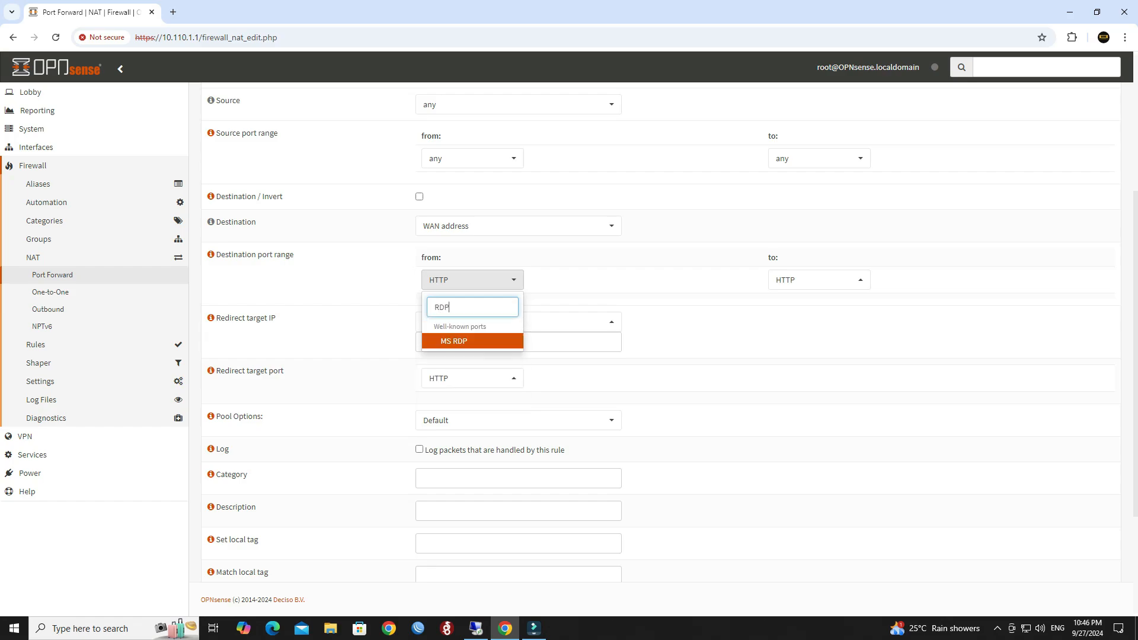
click(453, 341)
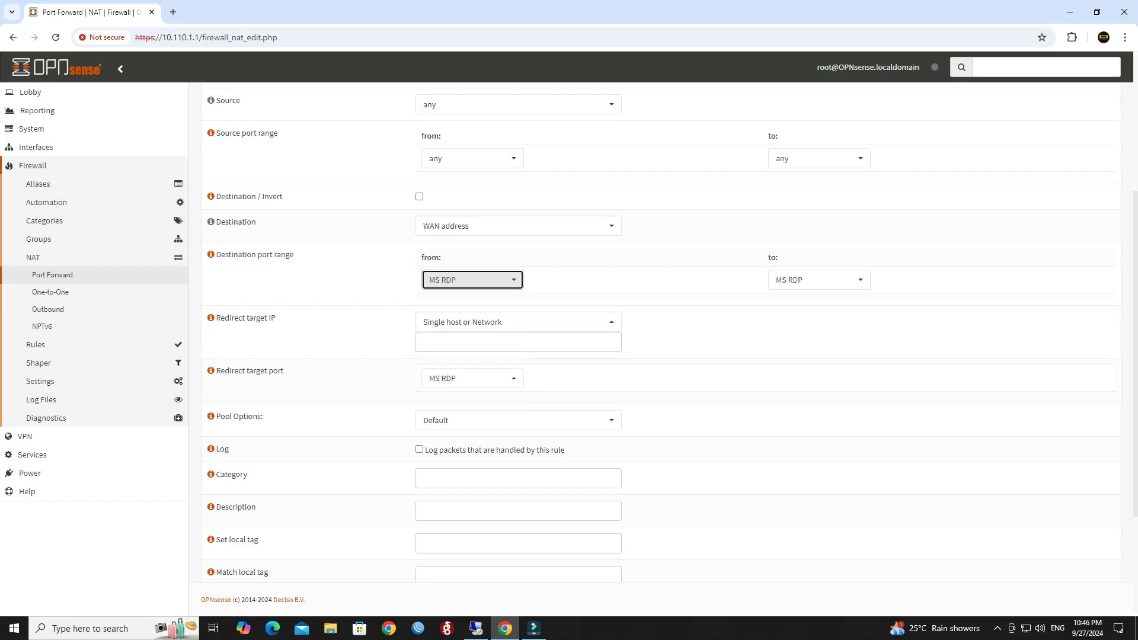
scroll(down, 3)
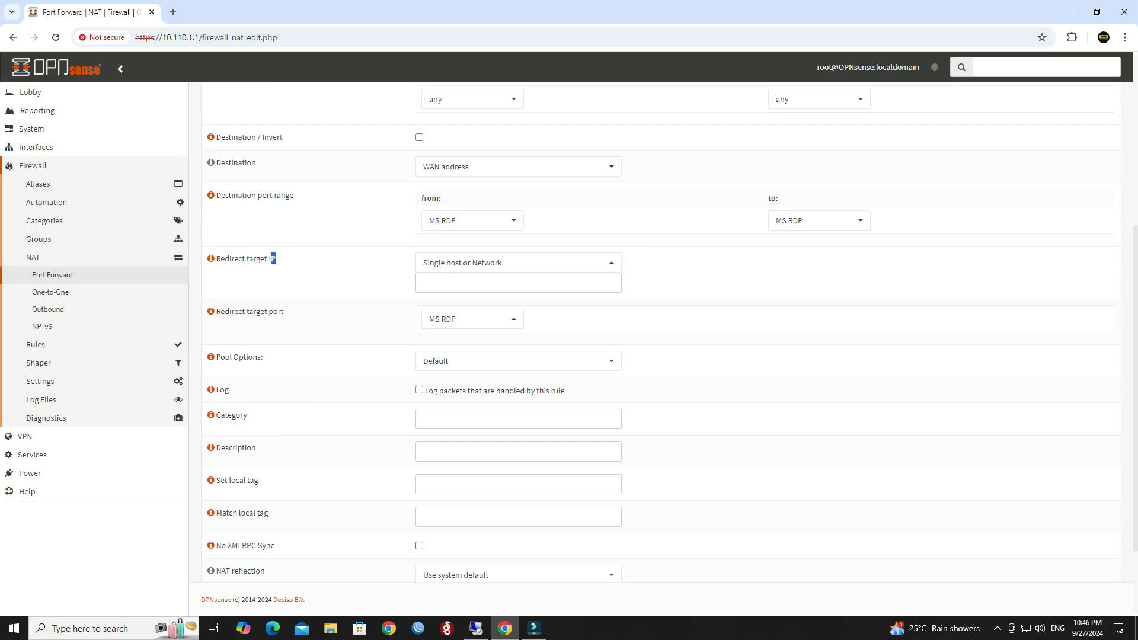
Step: Set the redirect target IP to single host 10.110.1.10, keeping MS RDP as redirect port
double_click(246, 259)
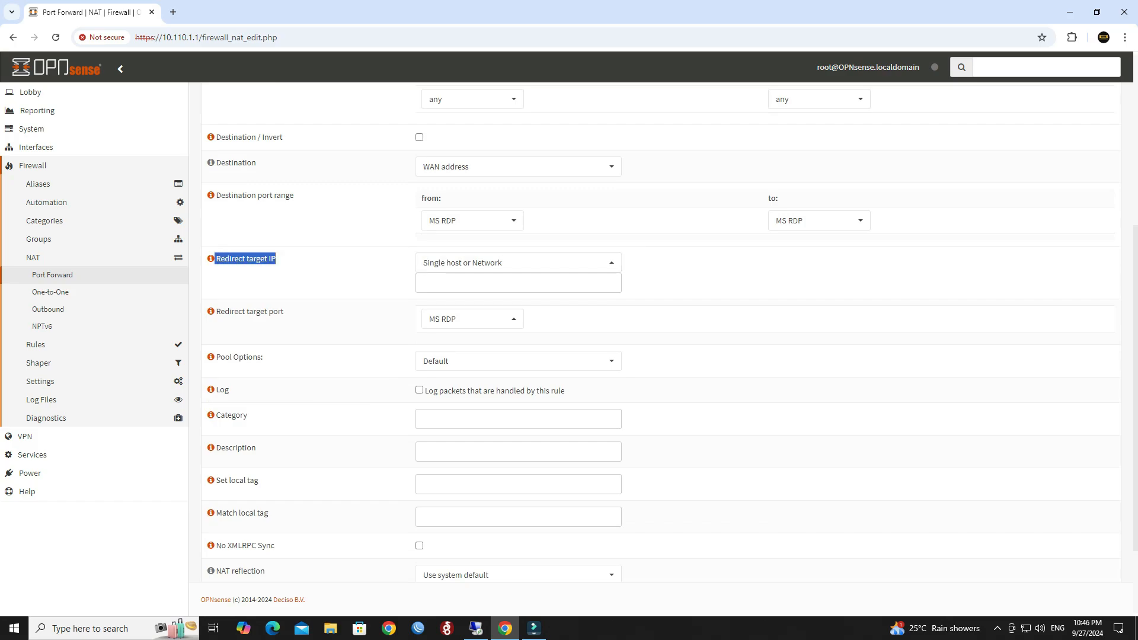
text(10.)
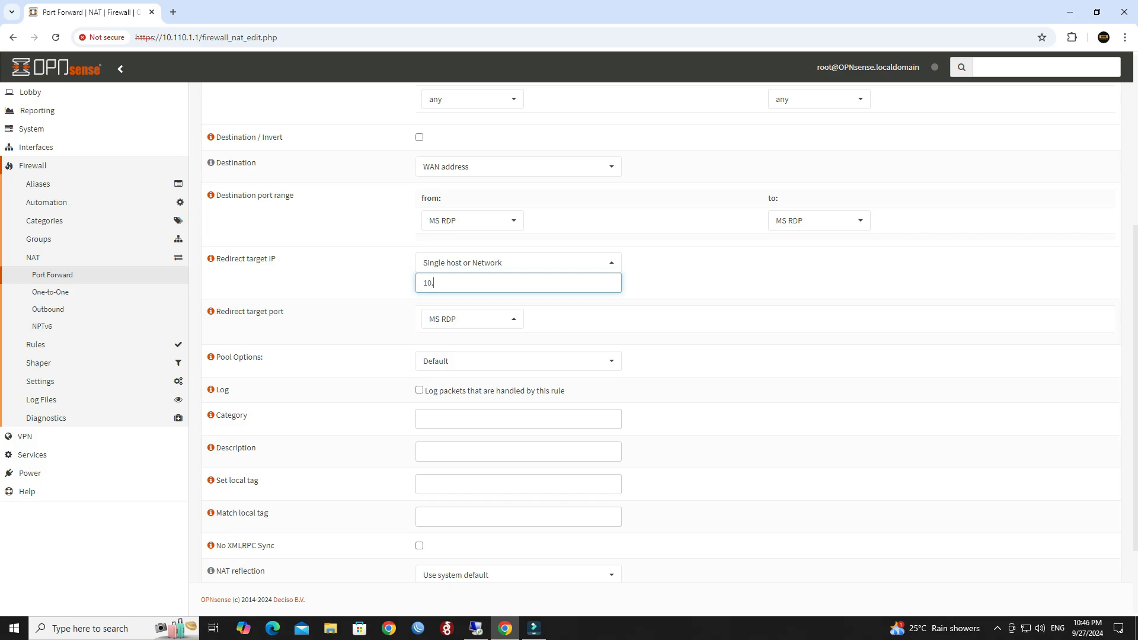
text(110.1.10)
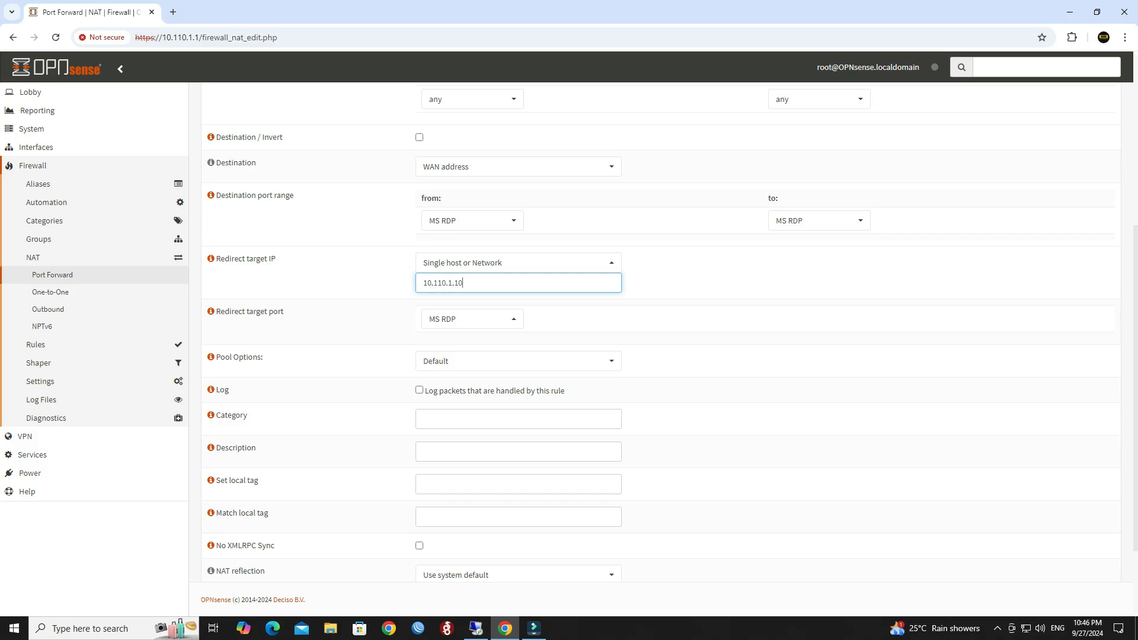
scroll(down, 3)
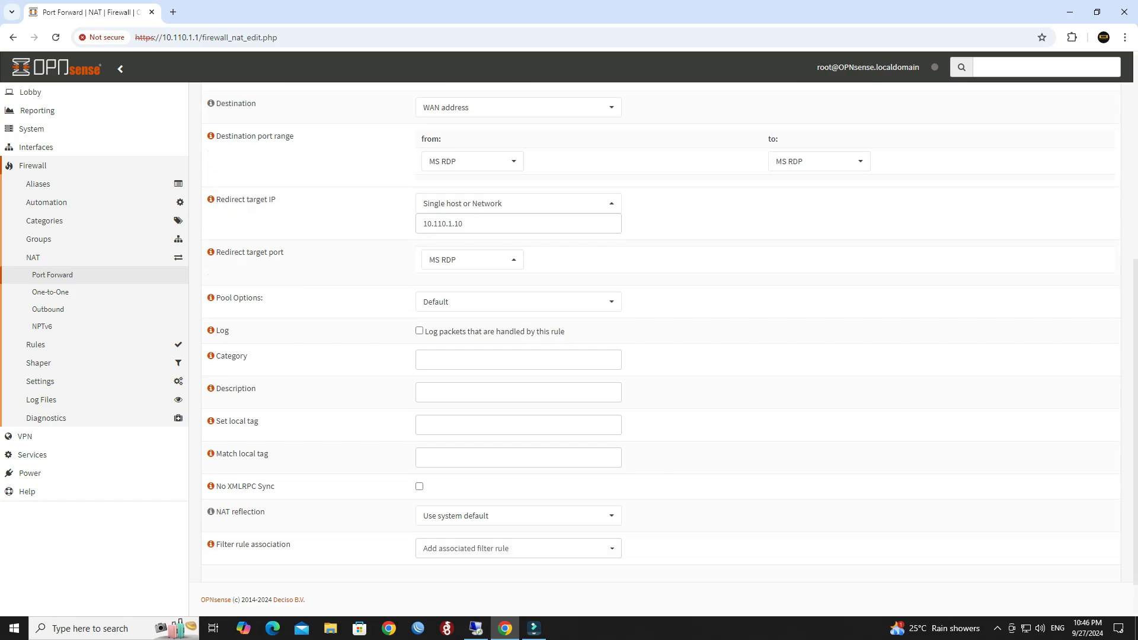
double_click(250, 252)
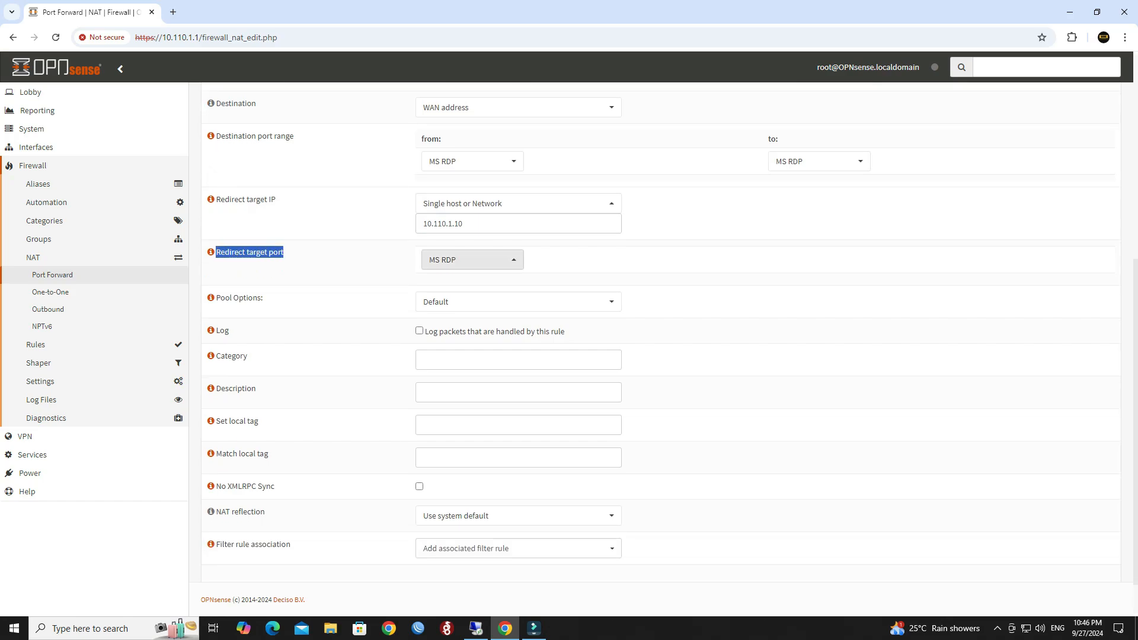
scroll(down, 3)
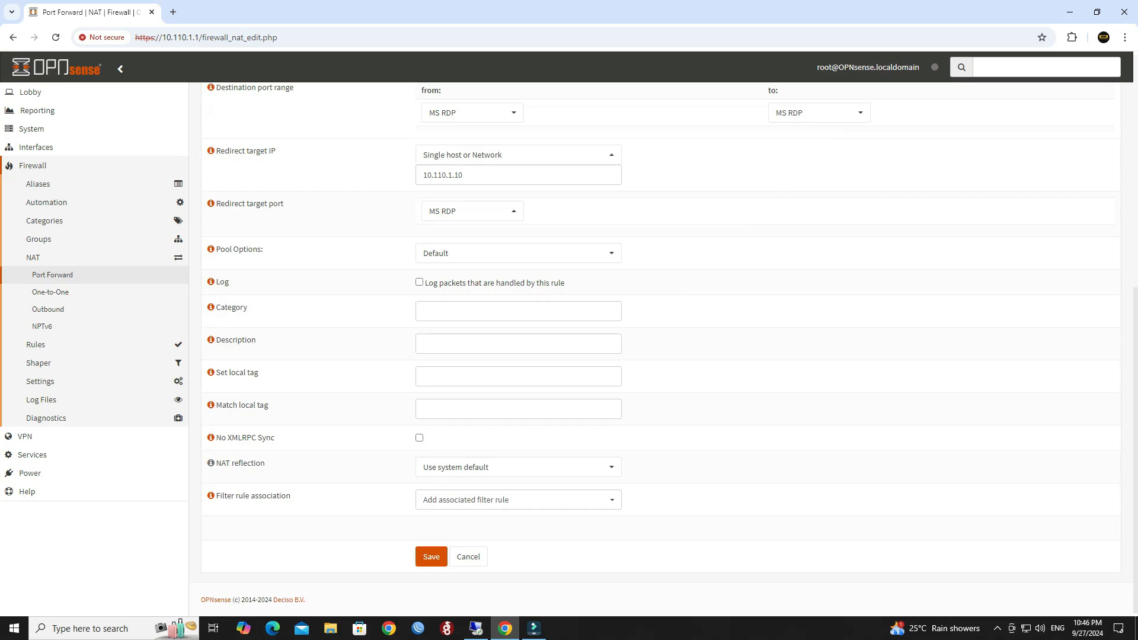
Step: Describe the rule as 'Port Forwarding for Remote Desktop' and save it
double_click(235, 339)
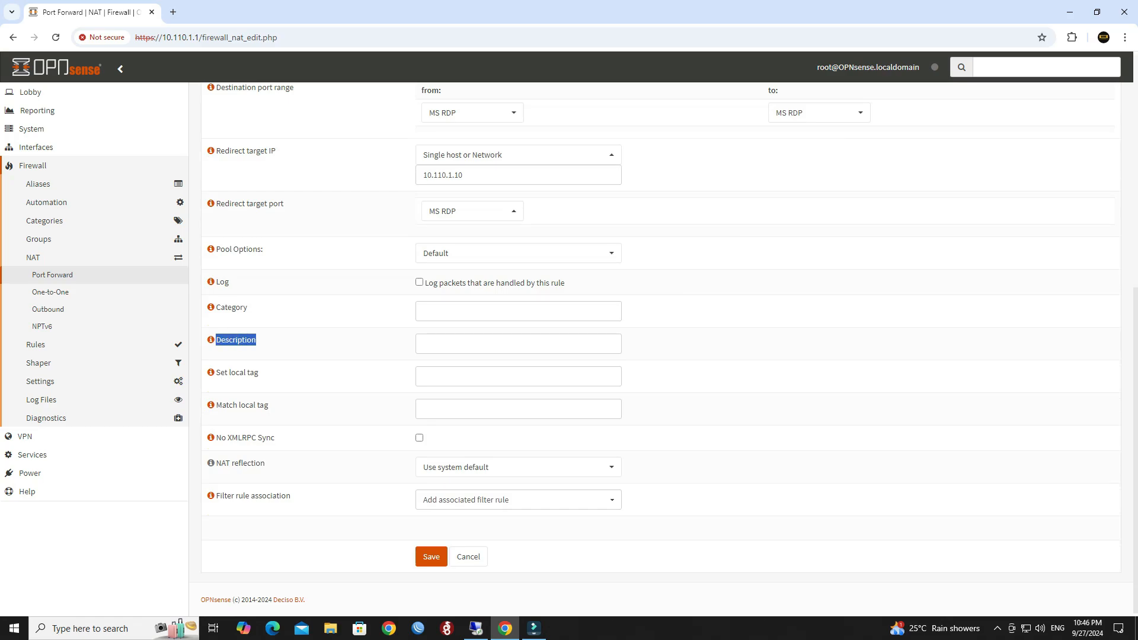
click(518, 344)
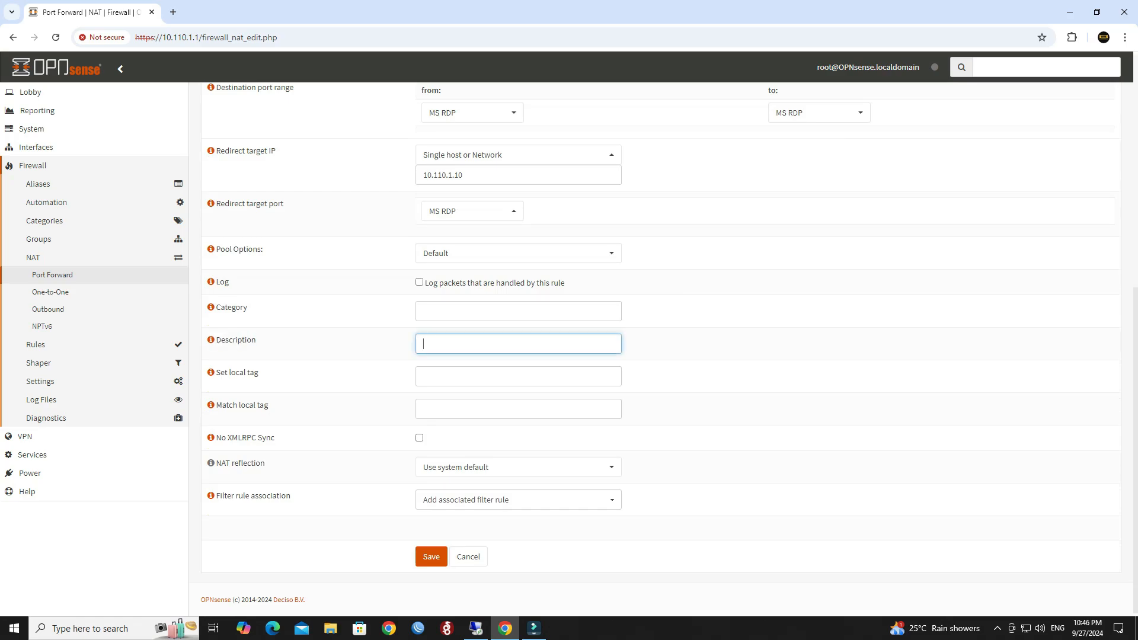
text(Port)
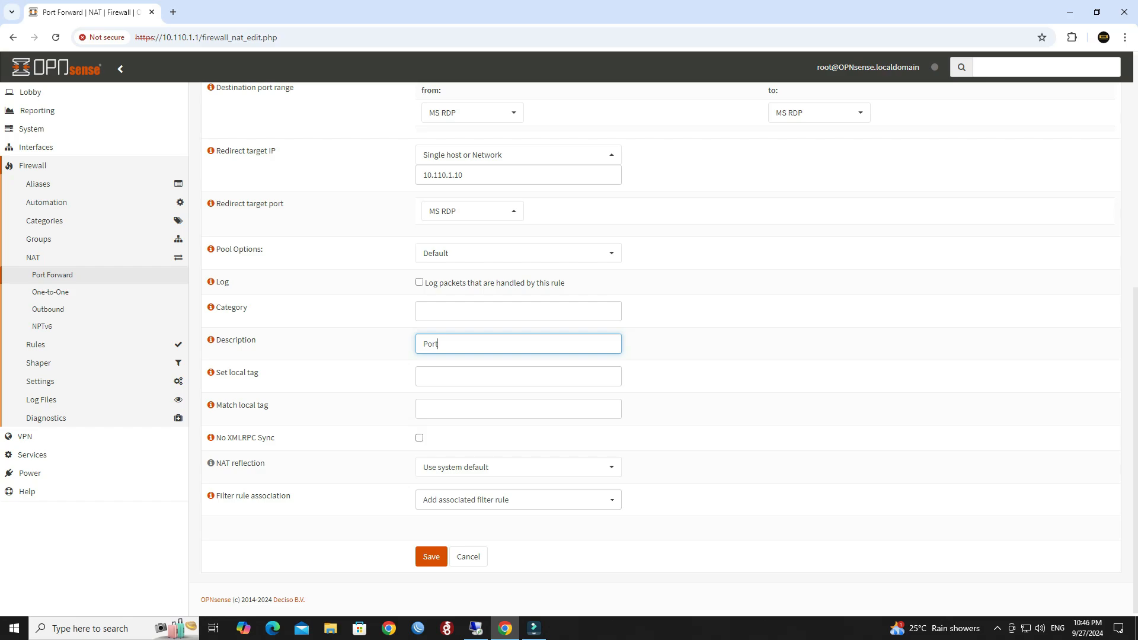
text(Forwarding)
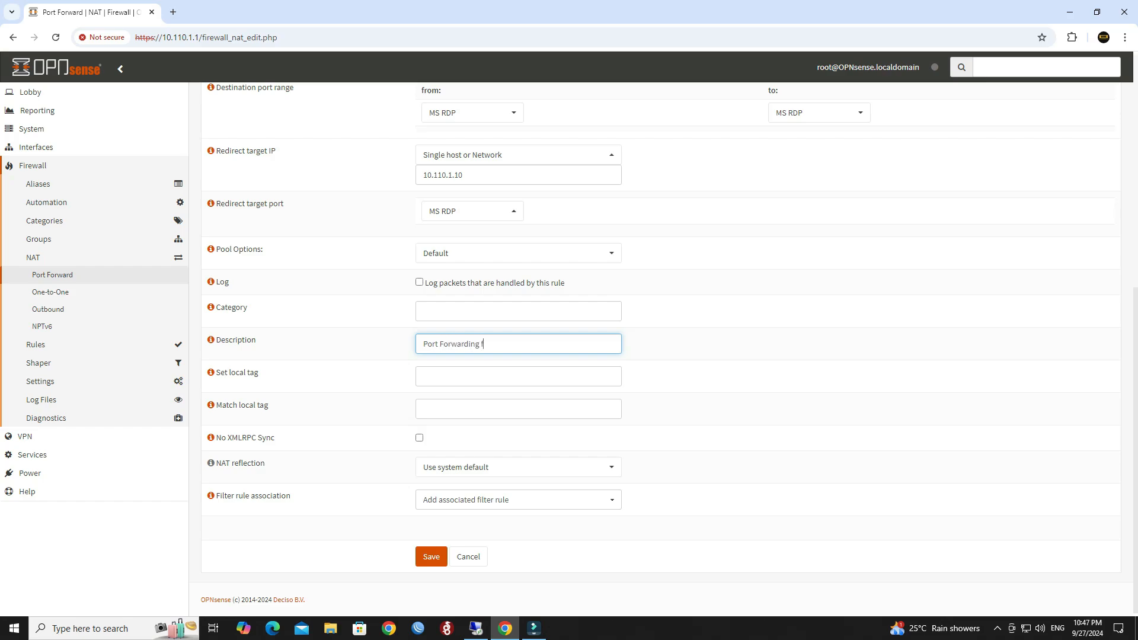
text(for Rem)
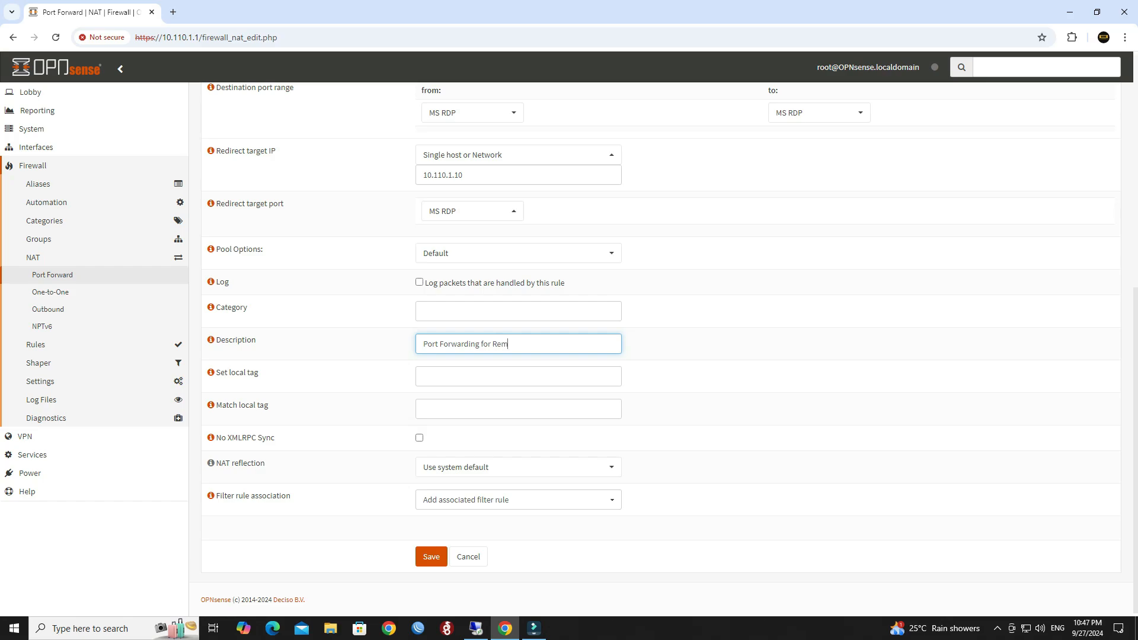
text(ote De)
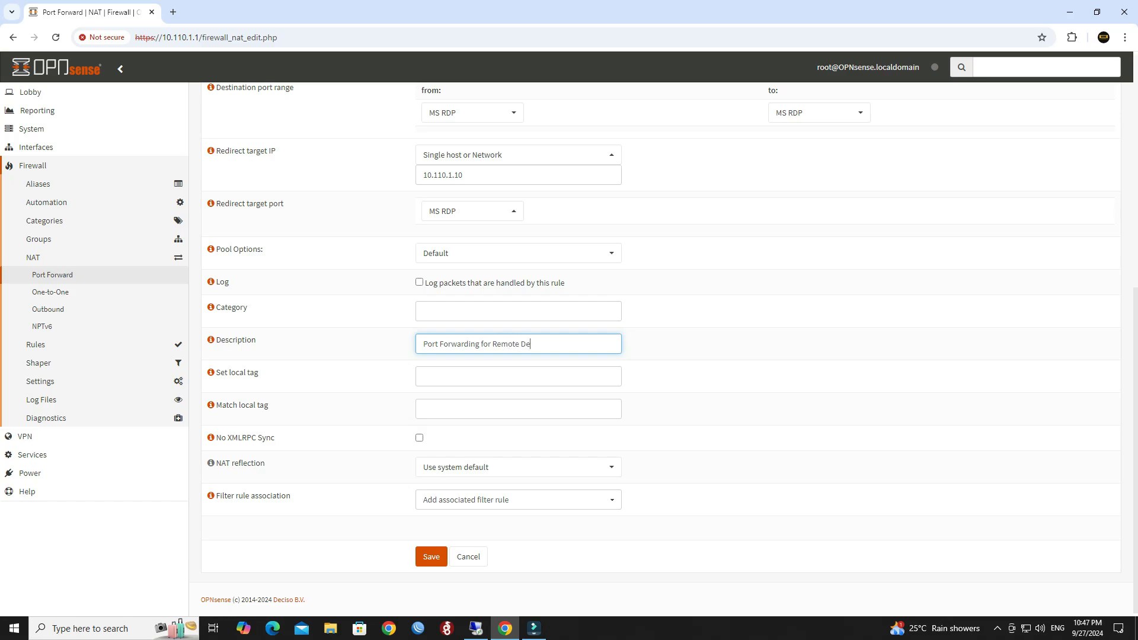
text(sktop)
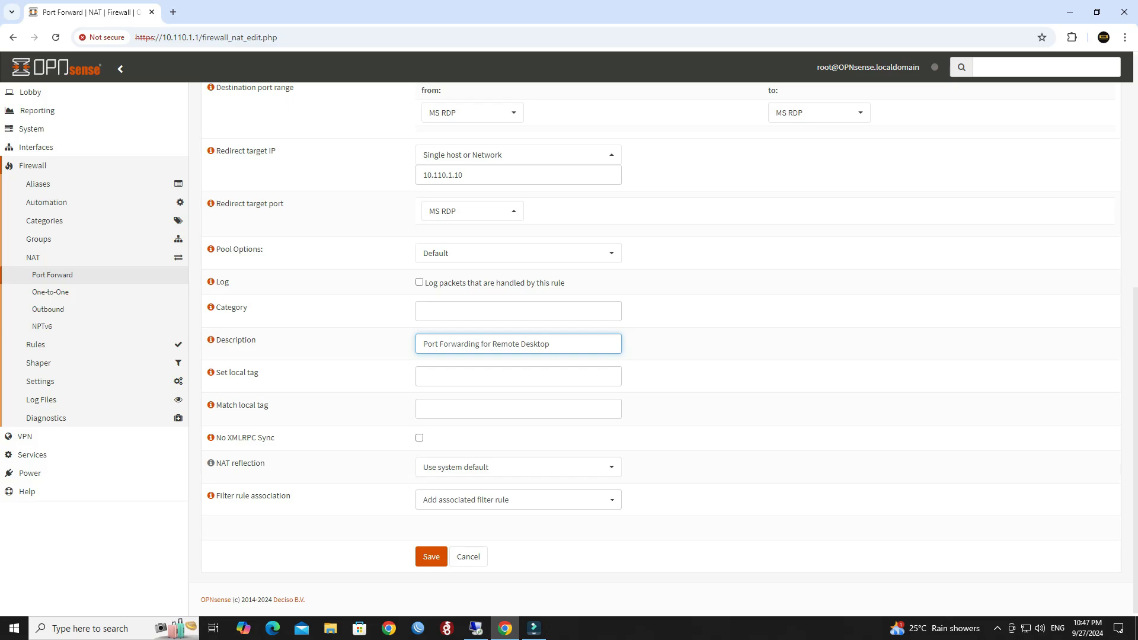
click(430, 556)
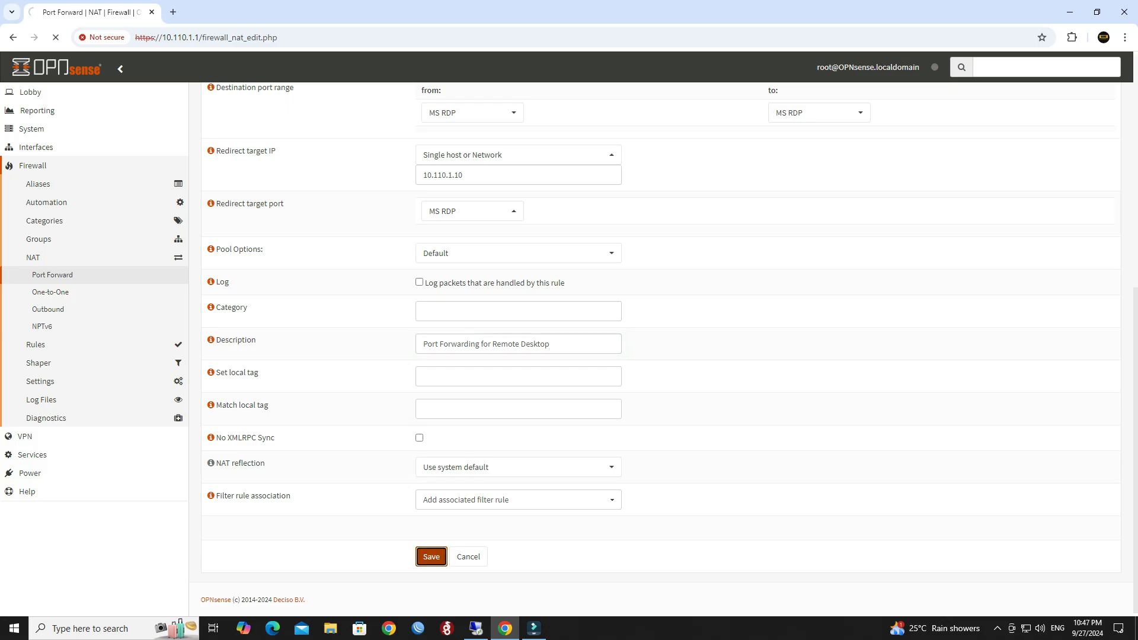
Step: Apply the pending NAT changes so the WAN MS RDP forward takes effect
click(430, 556)
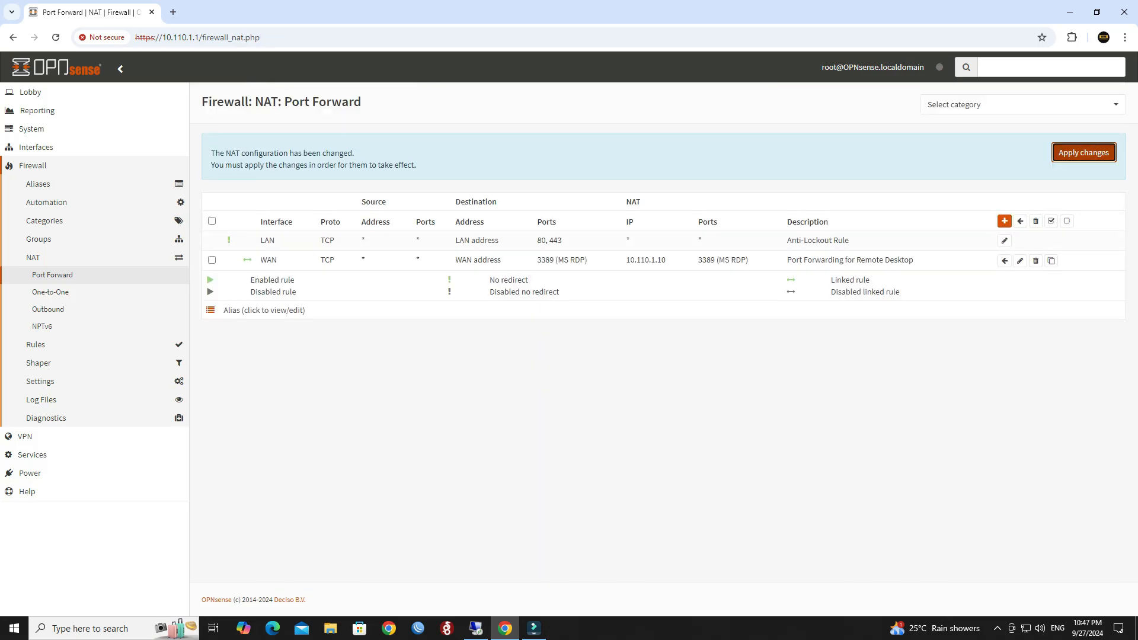
click(1082, 153)
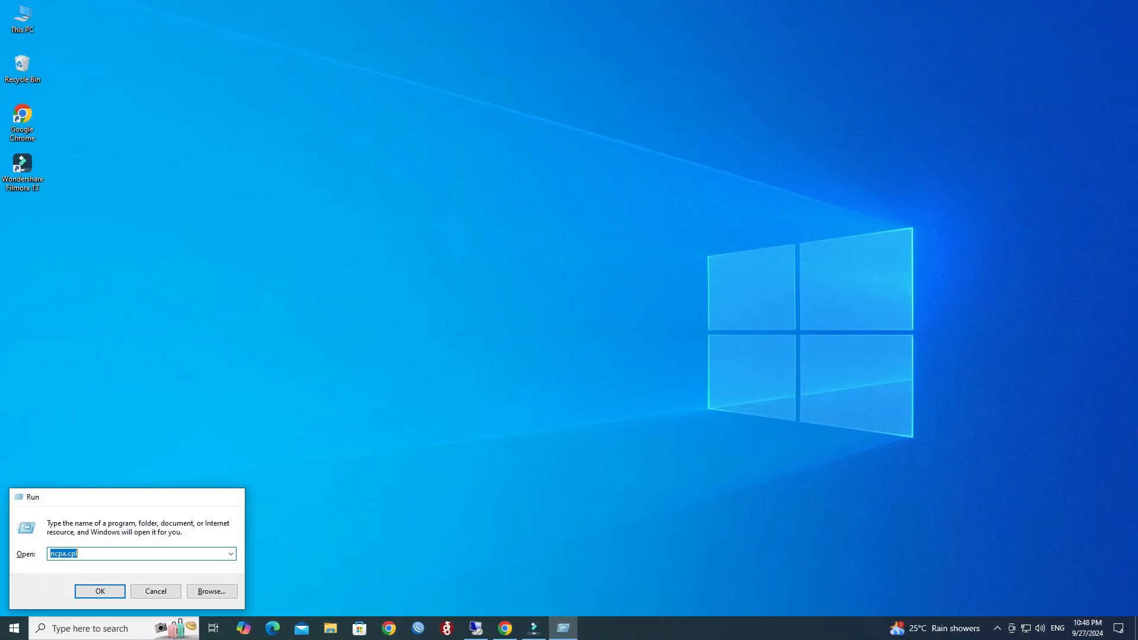
Step: Disable wired adapter d and connect the Wi-Fi adapter to WIRE NETWORK
click(100, 590)
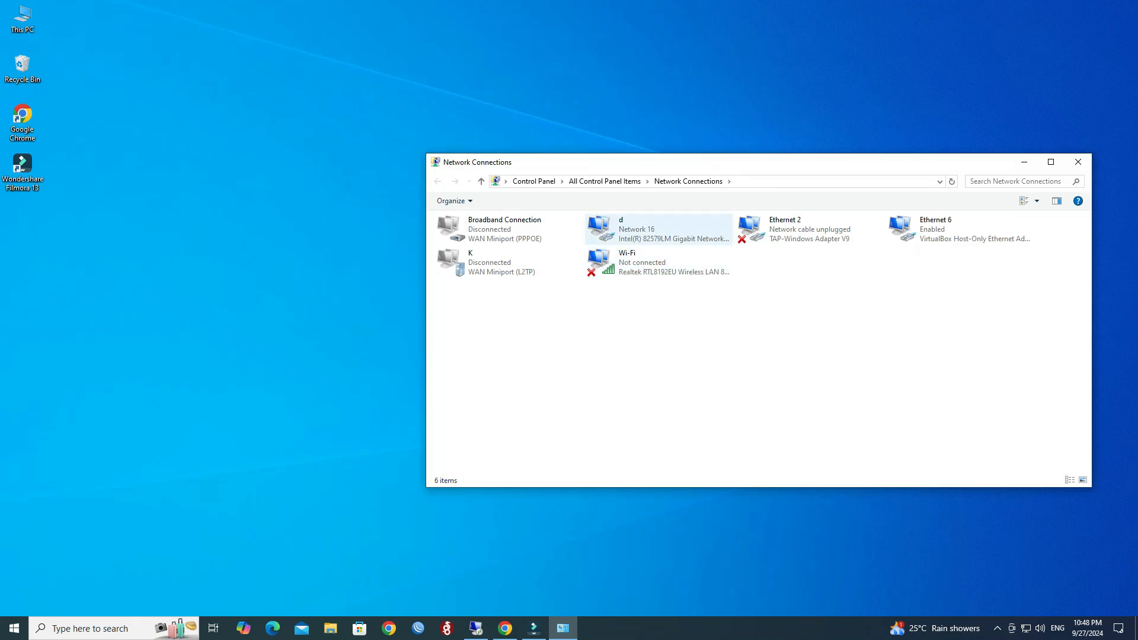
click(656, 228)
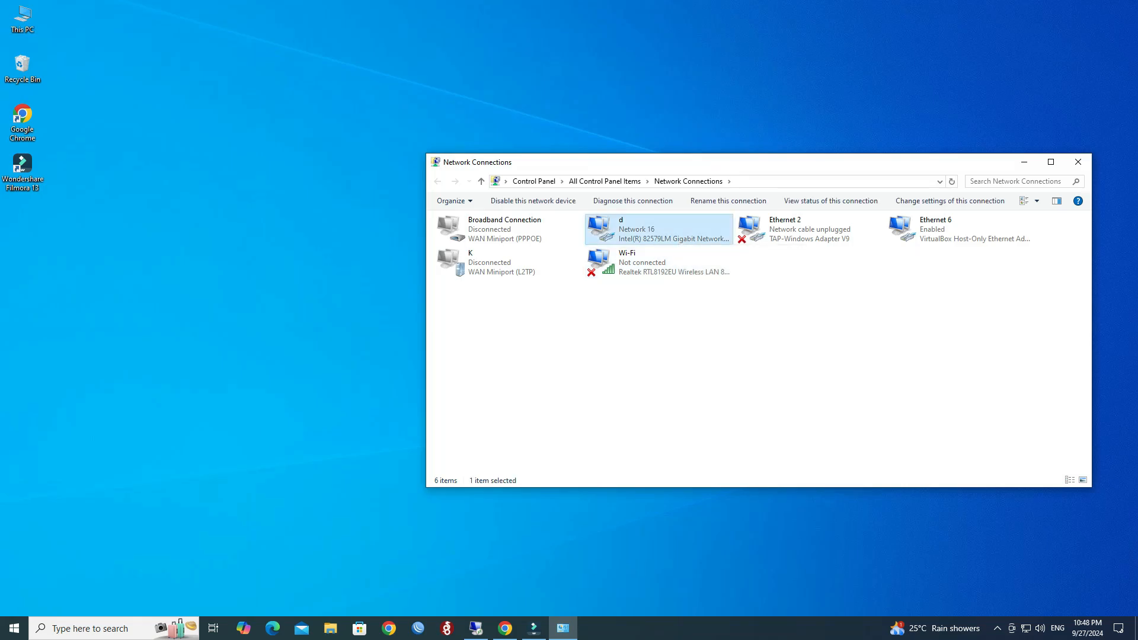
right_click(626, 261)
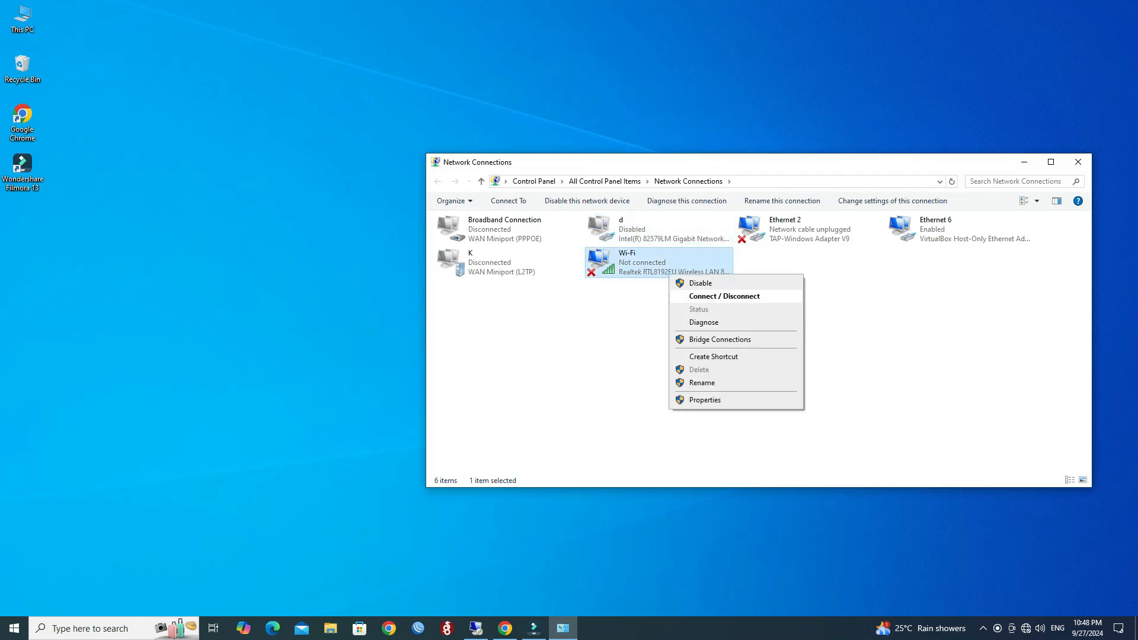
click(723, 296)
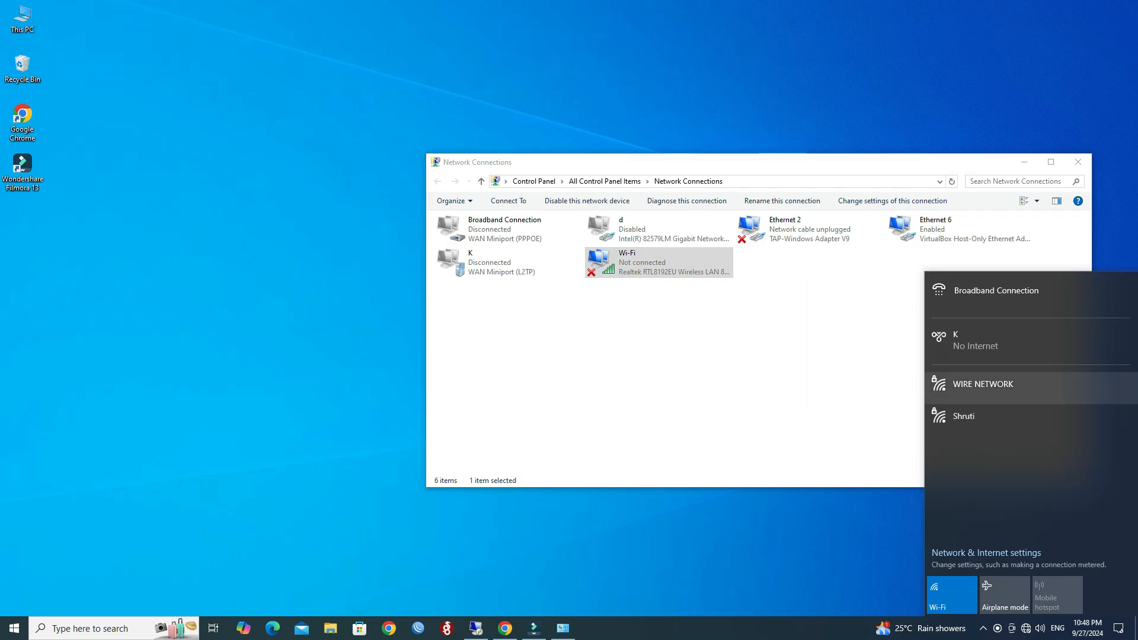
click(1015, 383)
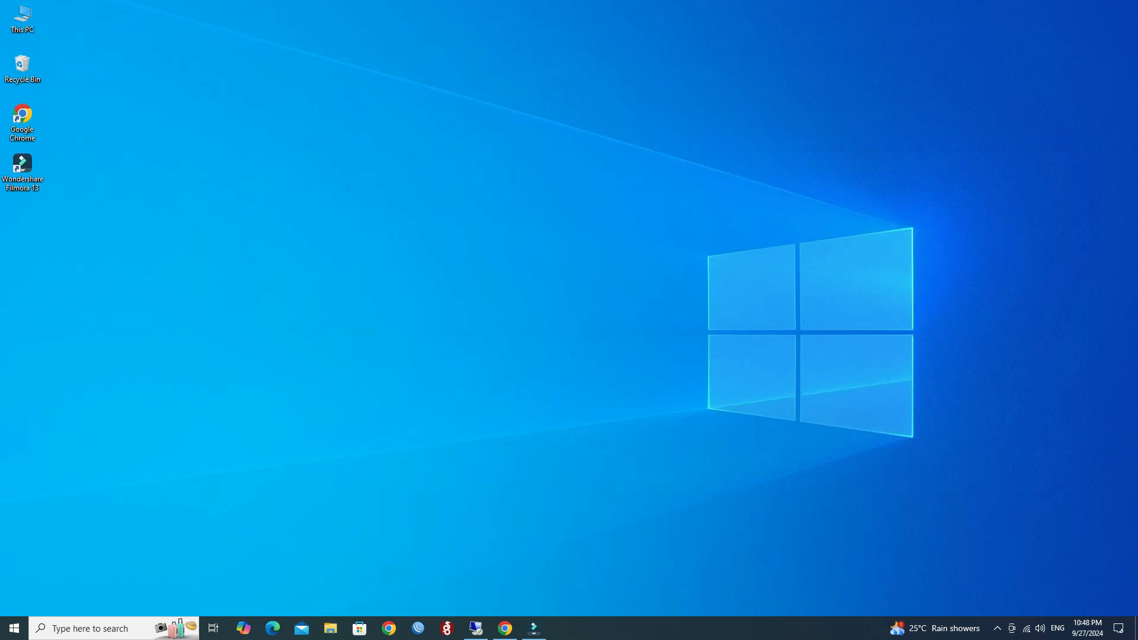
click(475, 628)
text(103.158.44.)
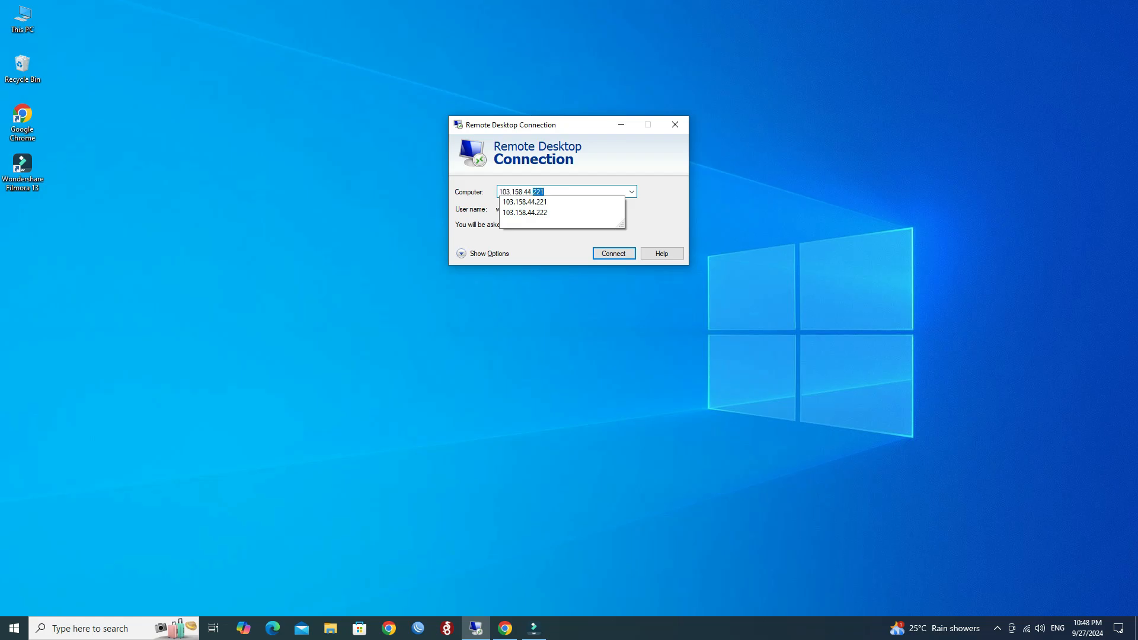
click(524, 212)
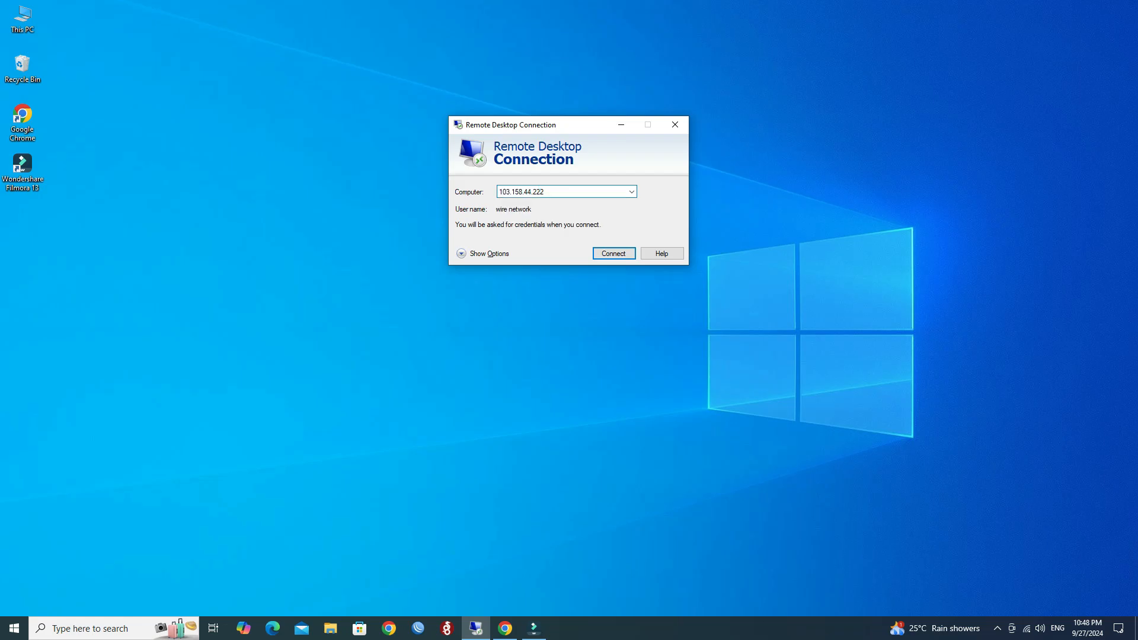
triple_click(565, 191)
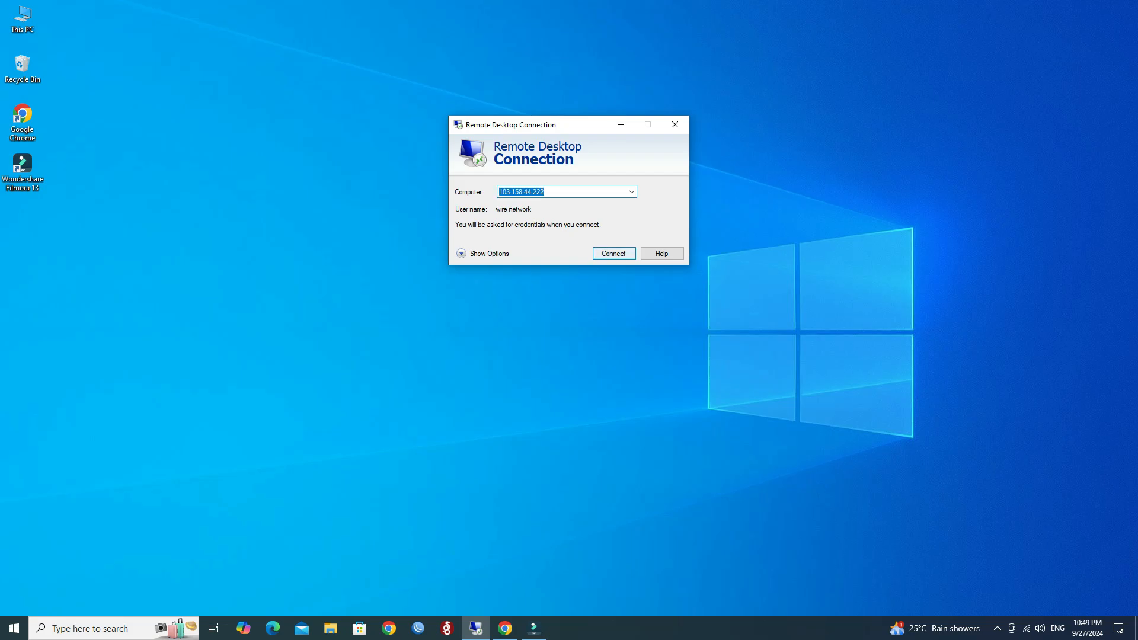
click(613, 253)
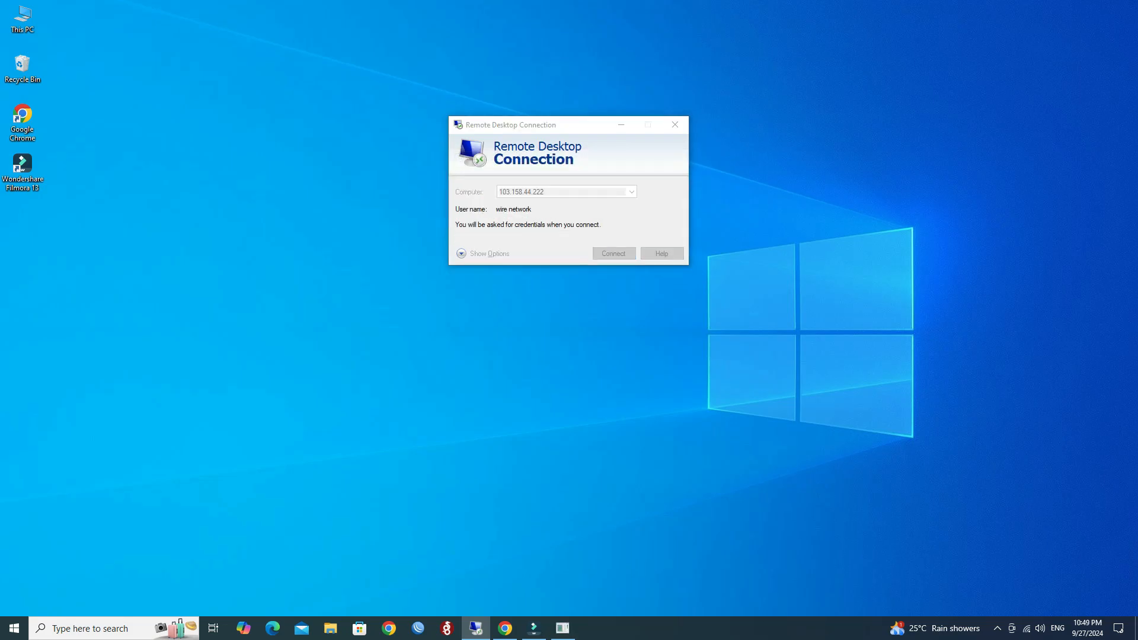
click(613, 254)
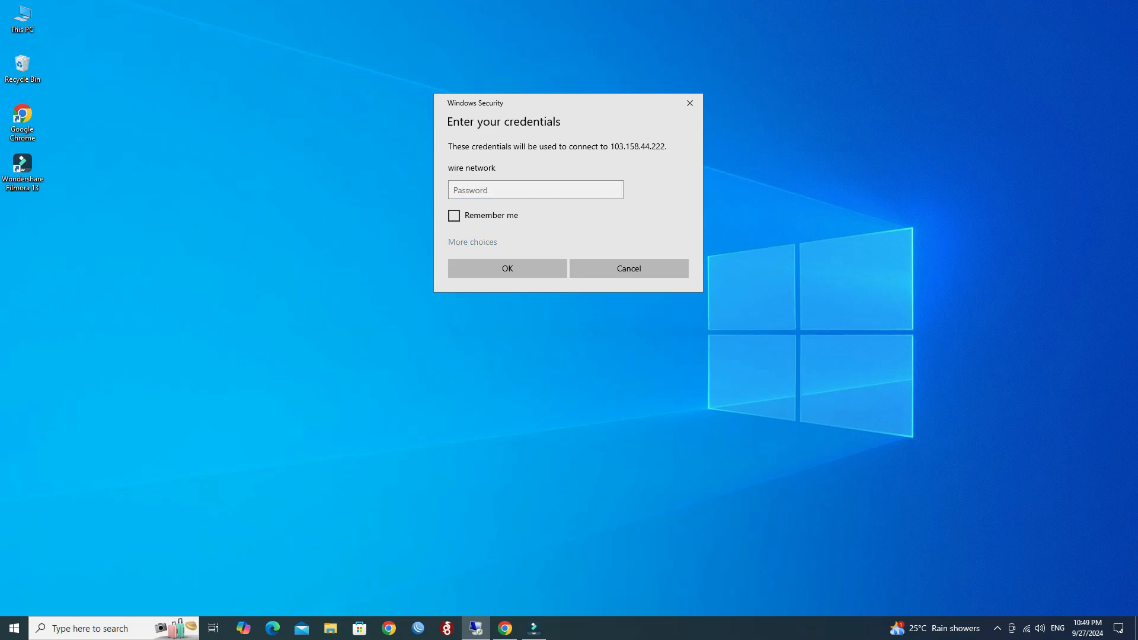
Step: Sign in with a different account as user 'wire net' and submit the password
click(472, 242)
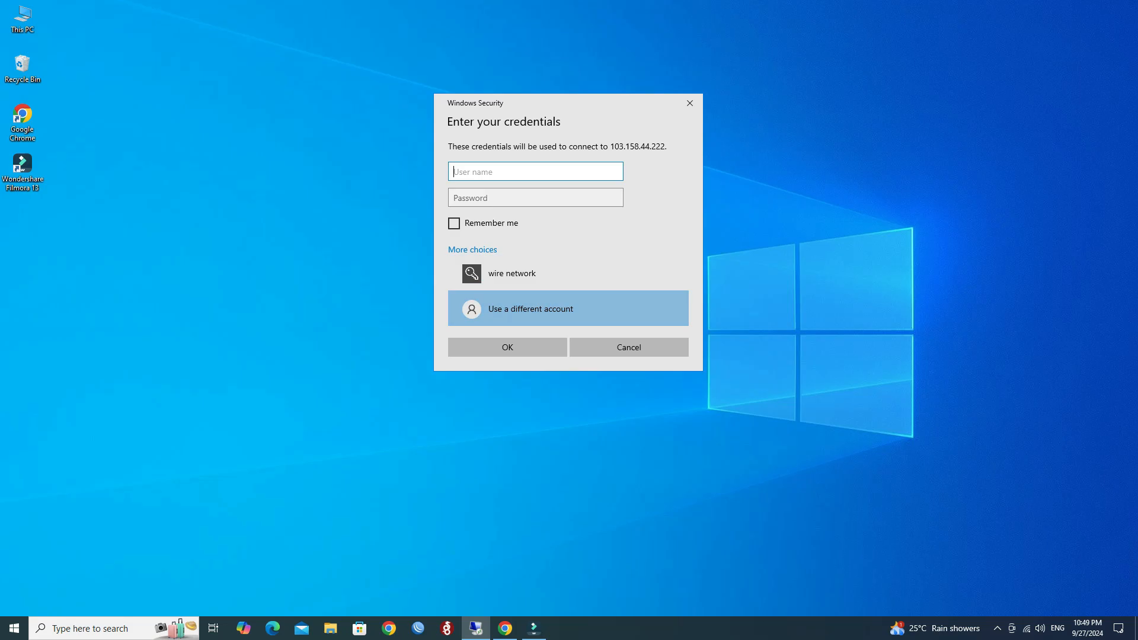
text(wire network)
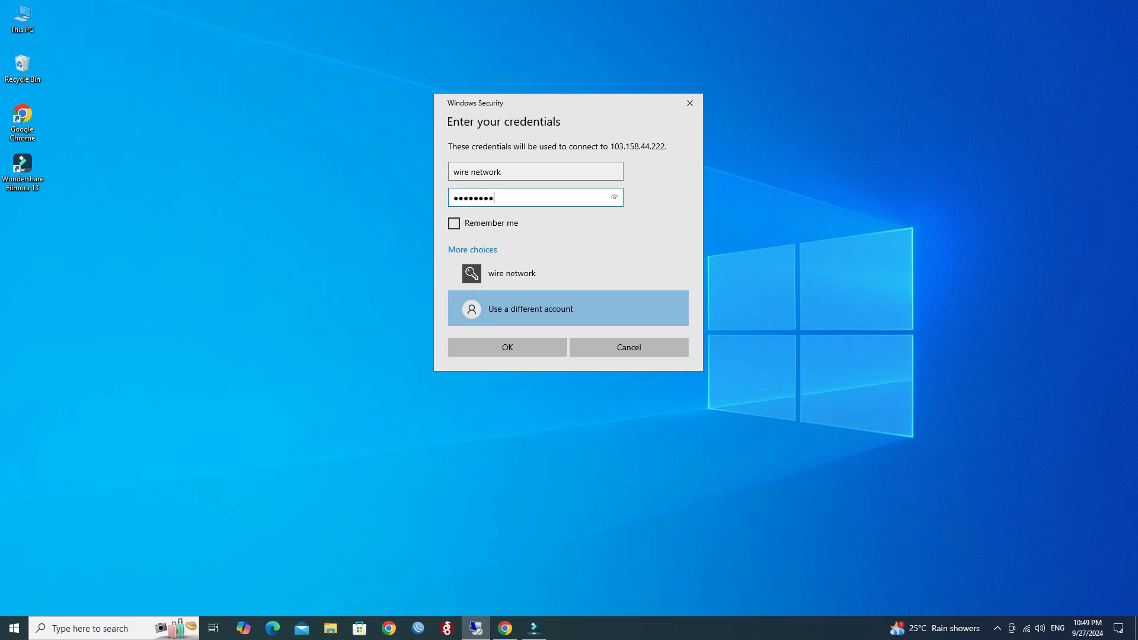
text(•)
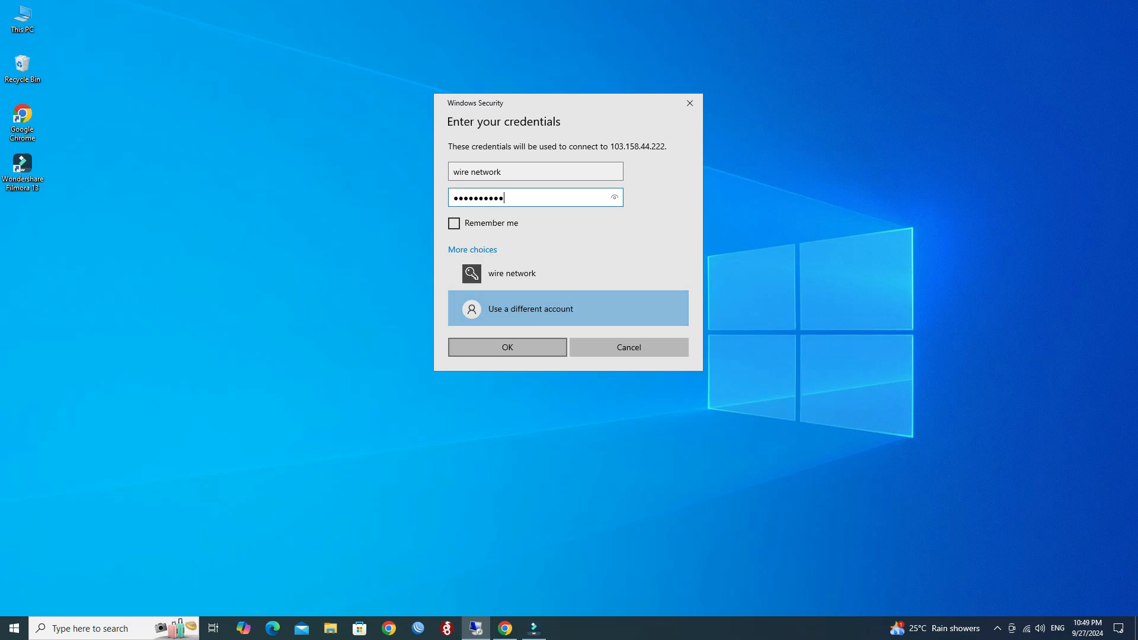
click(506, 347)
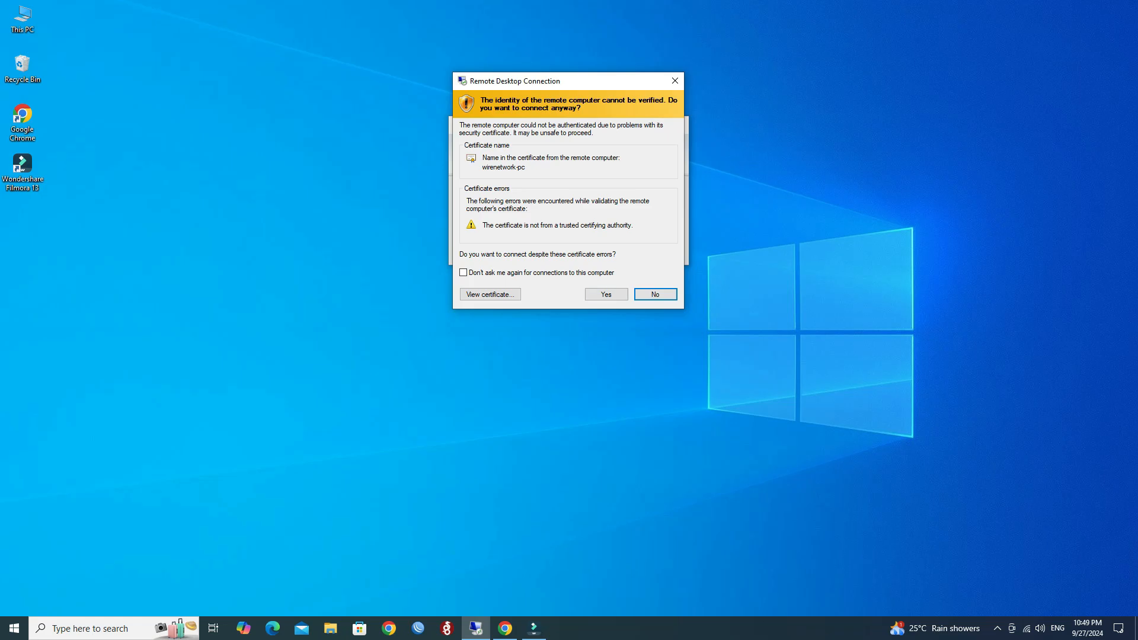
Step: Accept the untrusted certificate for wirenetwork-pc and connect anyway
click(606, 294)
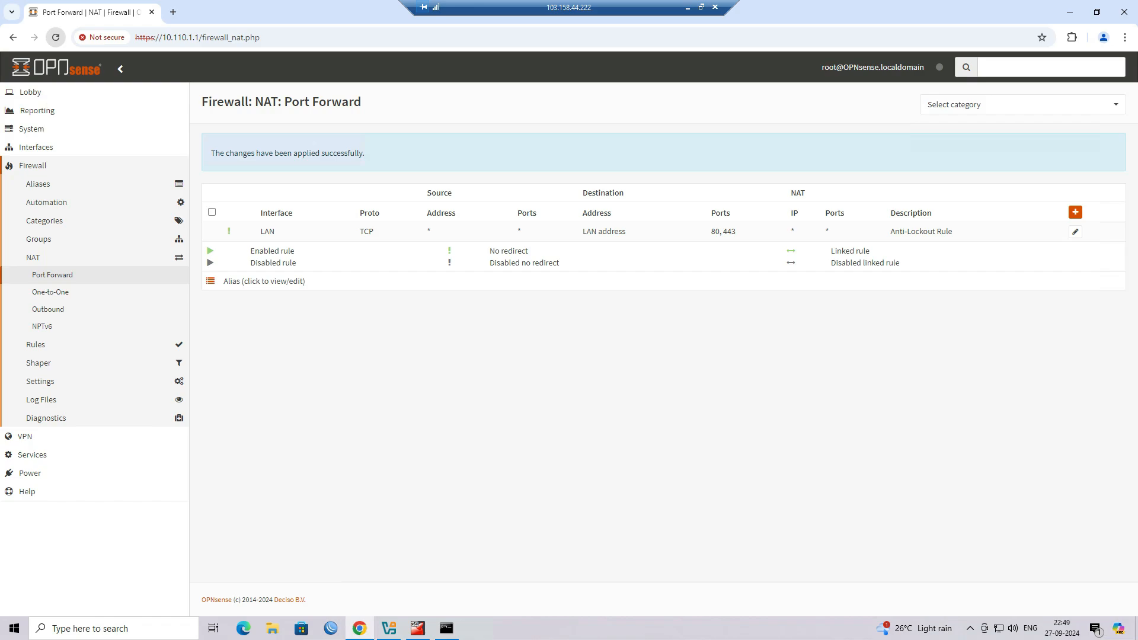
Step: Reload the Firewall: NAT: Port Forward page inside the remote session
click(56, 37)
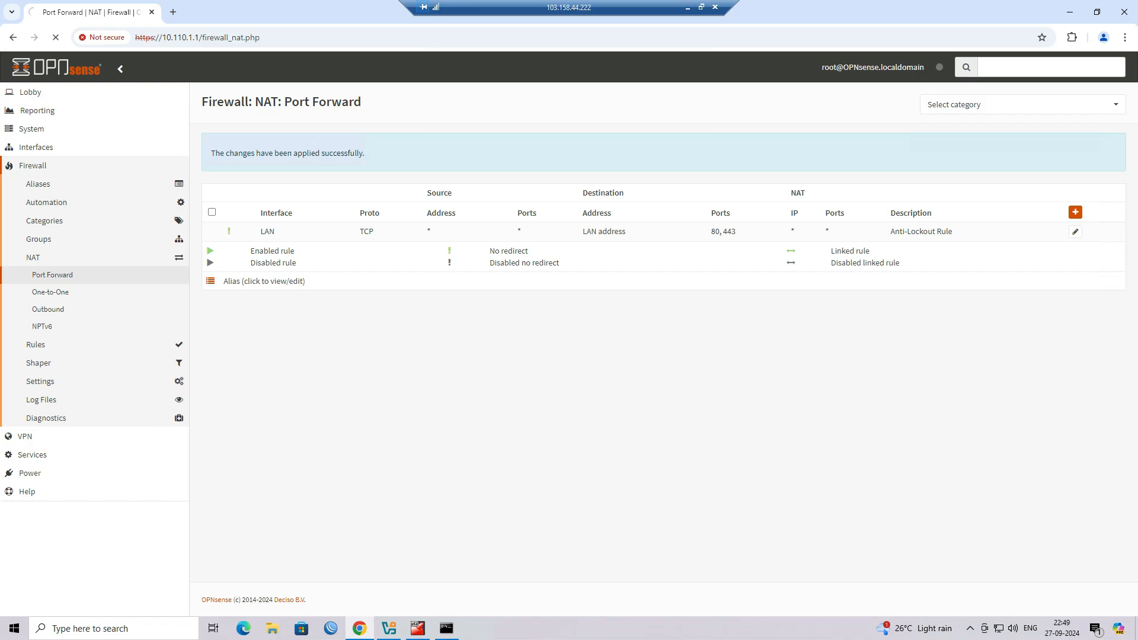